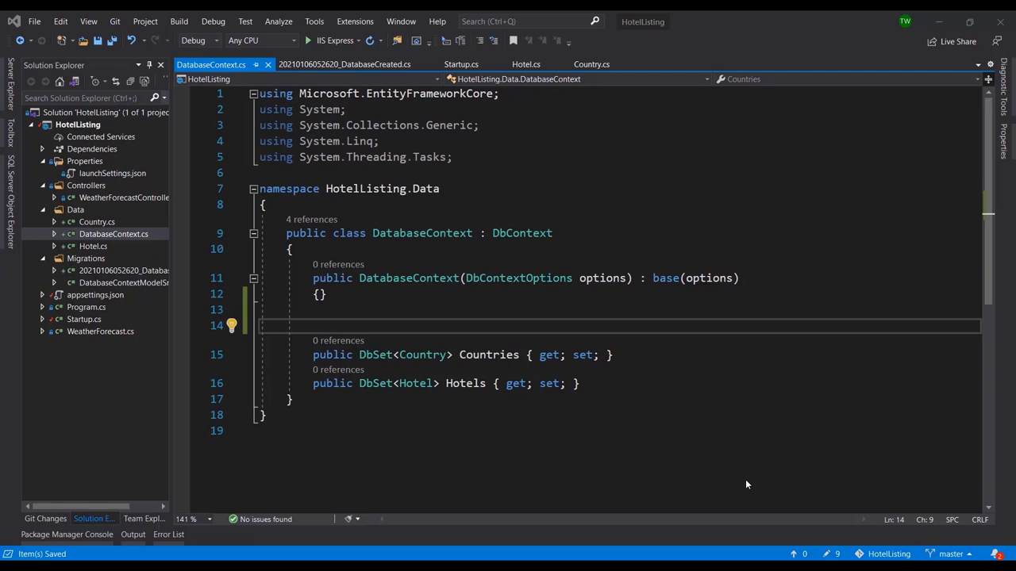
mouse_move(428, 259)
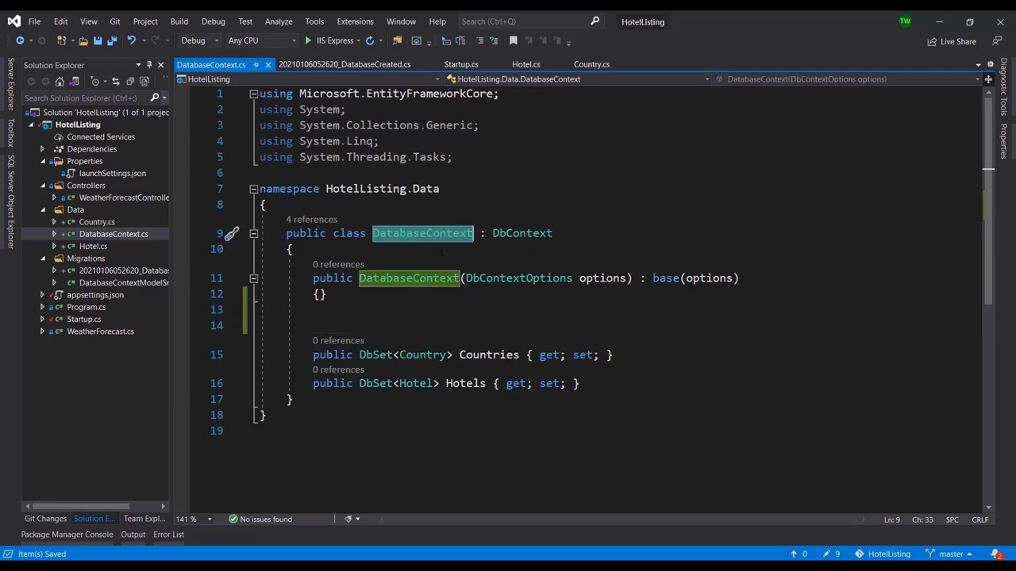
Step: Add an empty protected override void OnModelCreating(ModelBuilder builder) below the DatabaseContext constructor
left_click(373, 309)
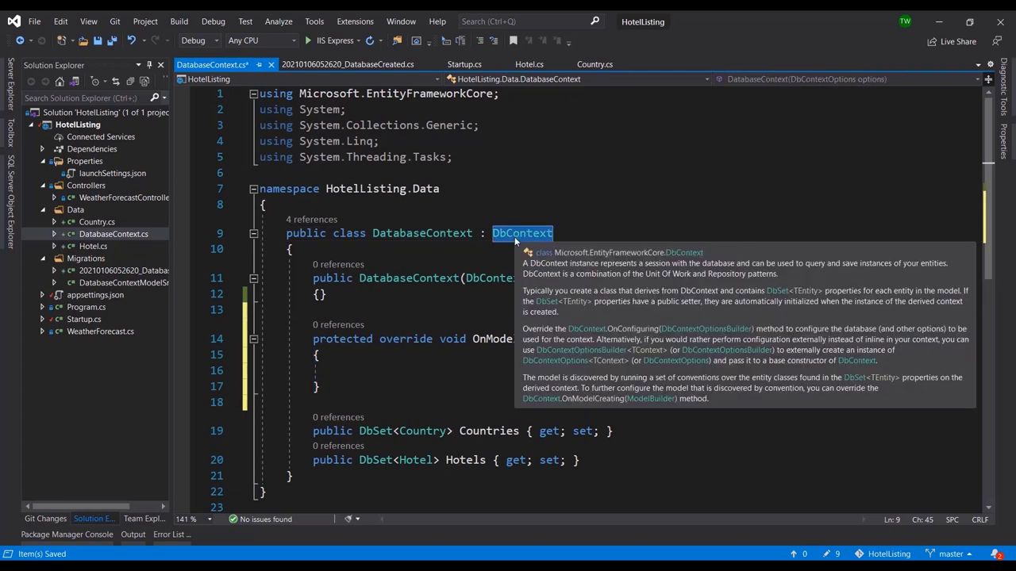
left_click(451, 338)
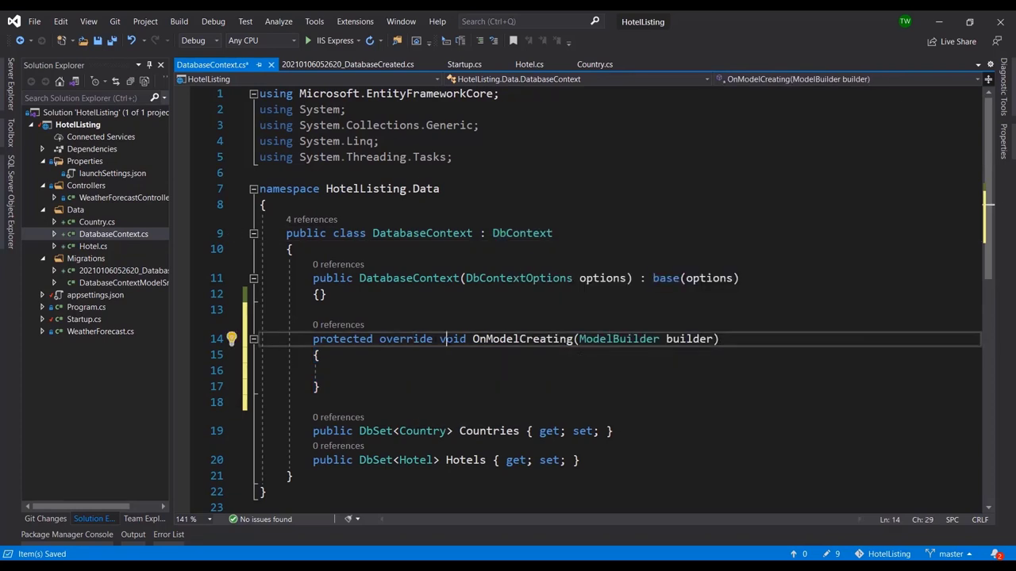
double_click(522, 339)
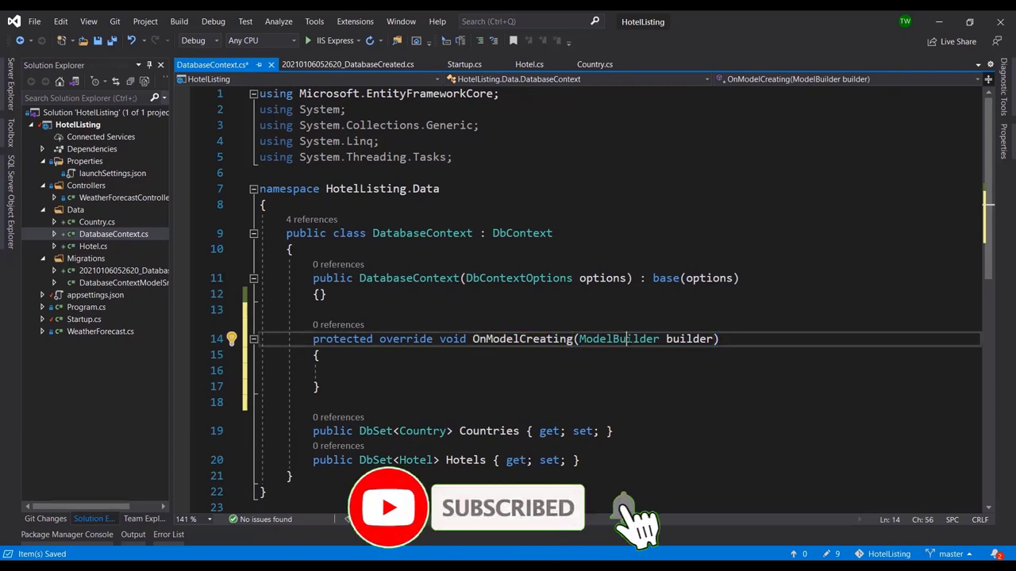
double_click(618, 338)
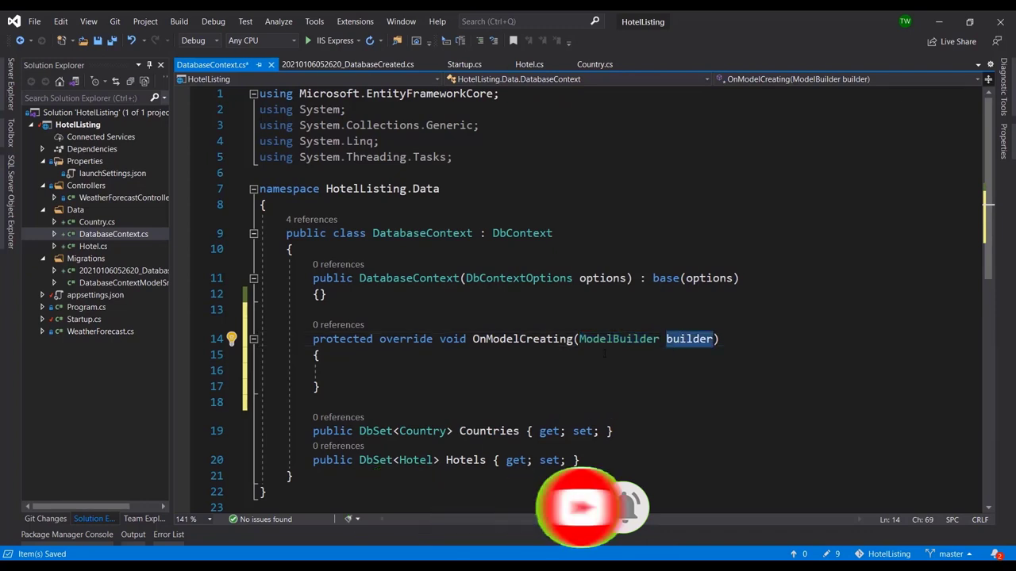
Step: Type builder.Entity<Country>().HasData( in the method body, inserting the missing parentheses after Entity<Country>
left_click(365, 370)
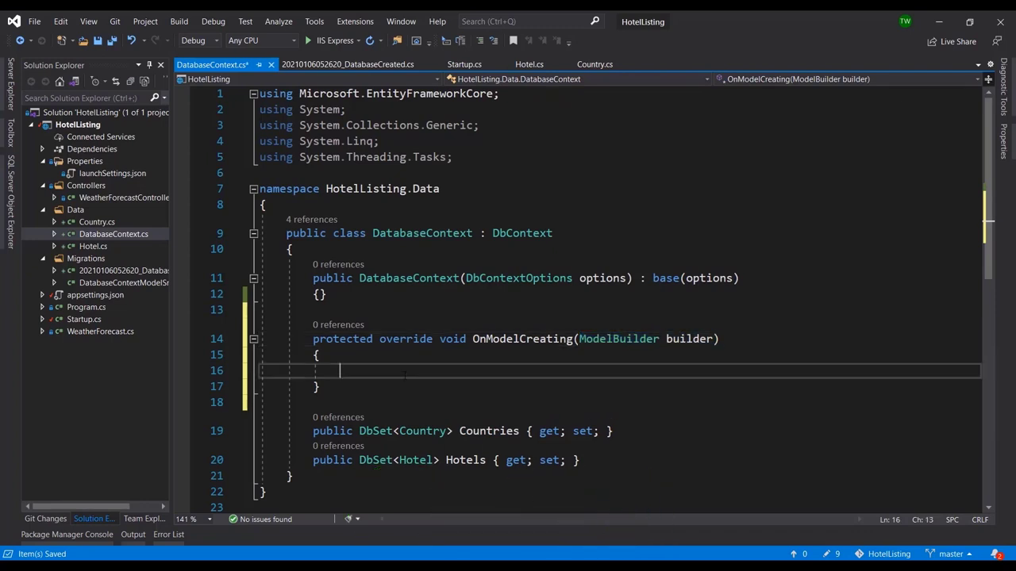
type("builde")
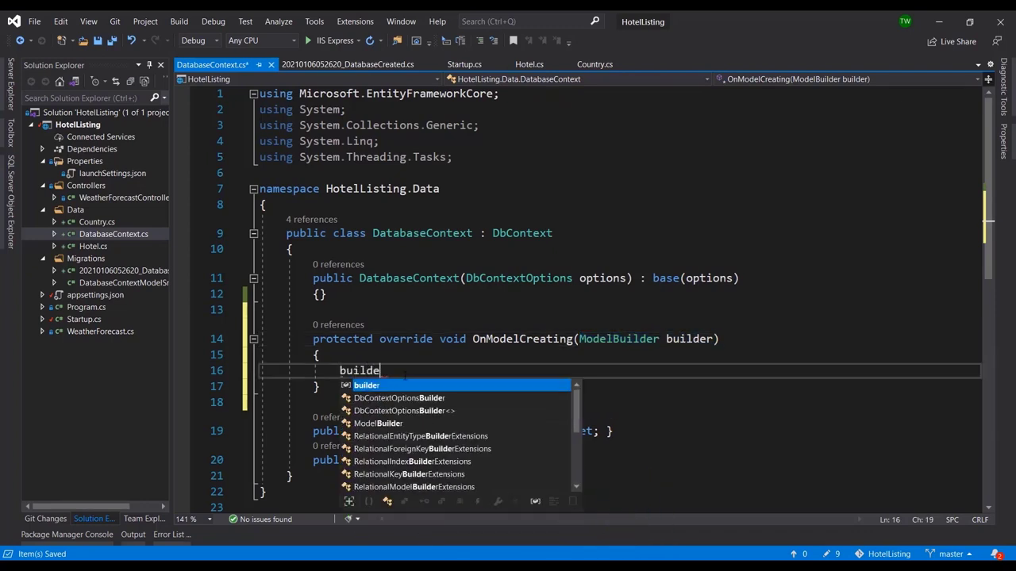
type("r.Entity")
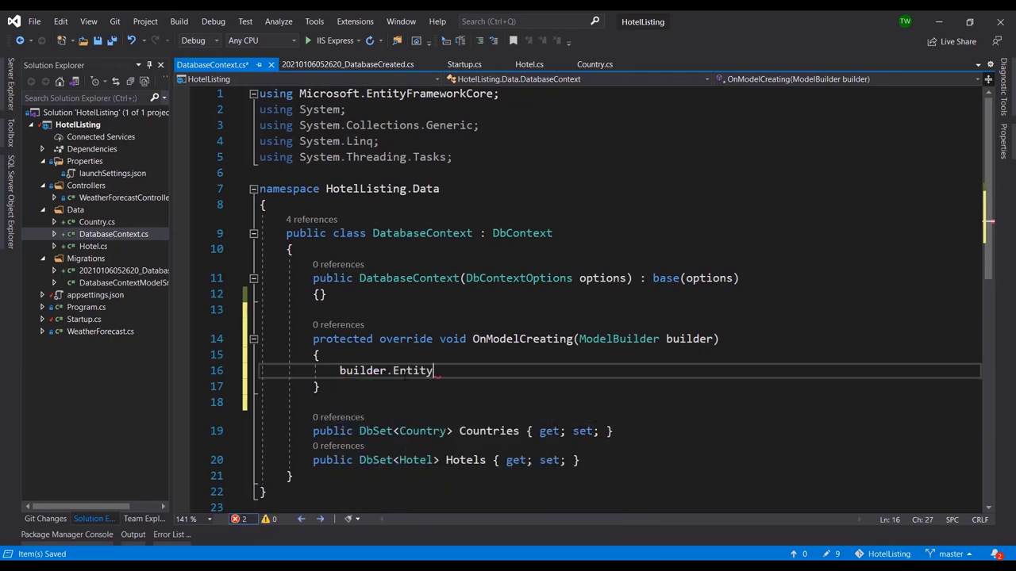
type("<>")
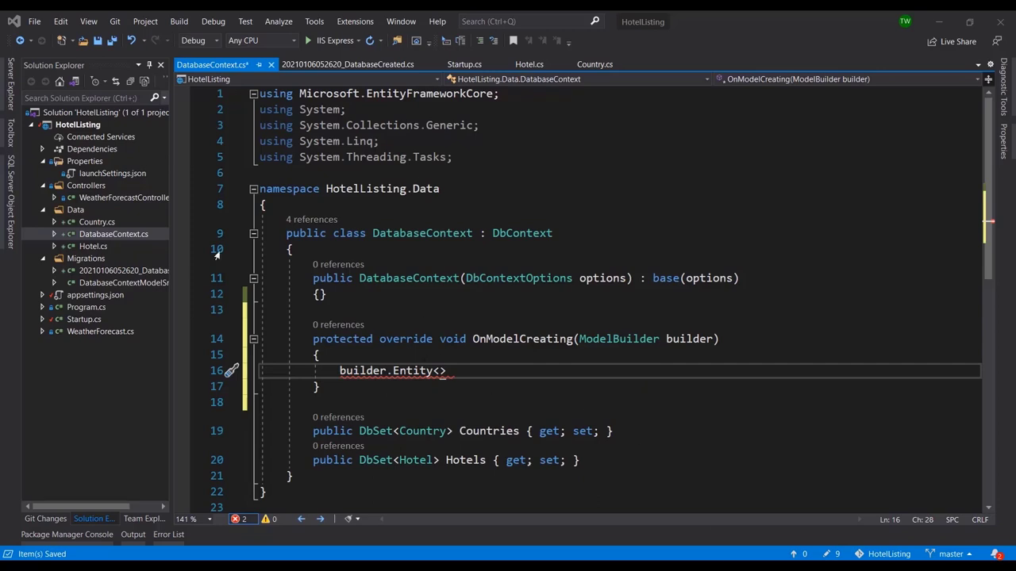
mouse_move(104, 248)
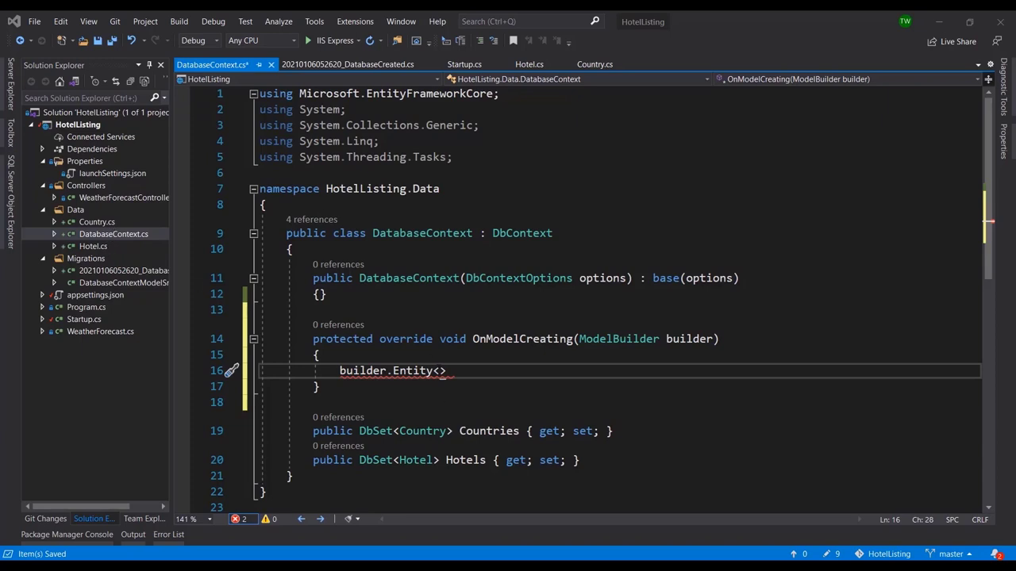
type("Country")
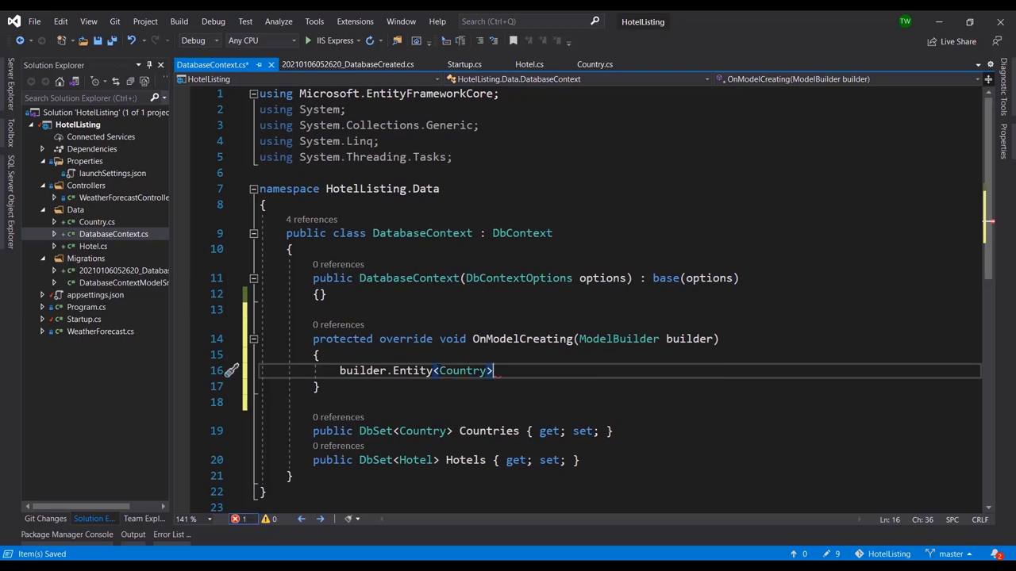
type(".Has")
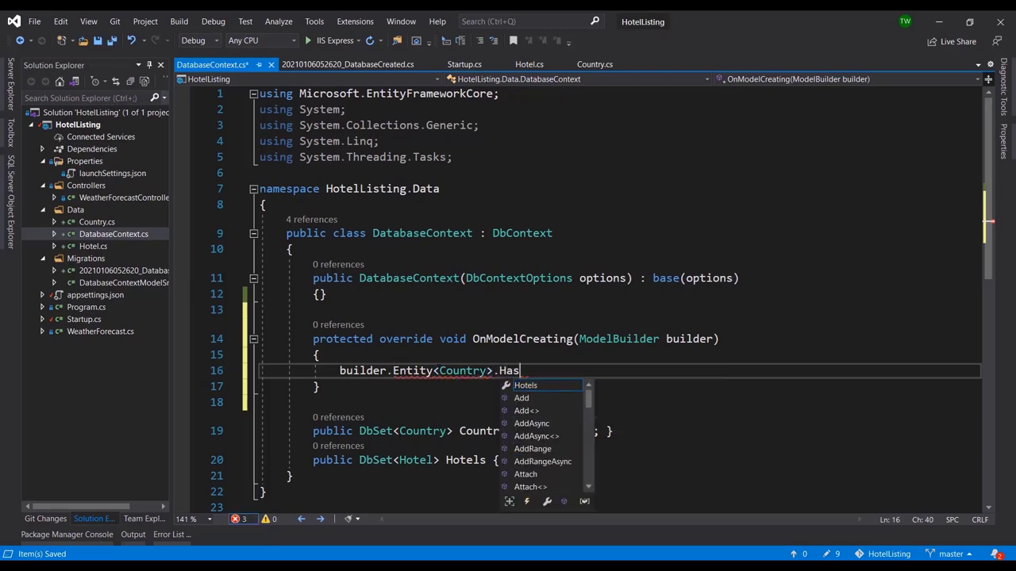
type("Da")
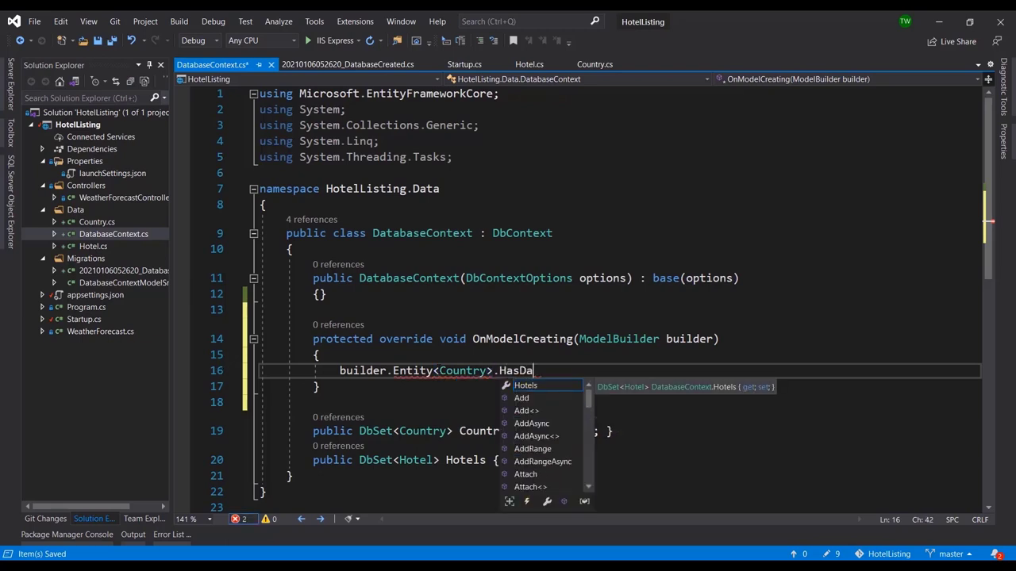
type("ta")
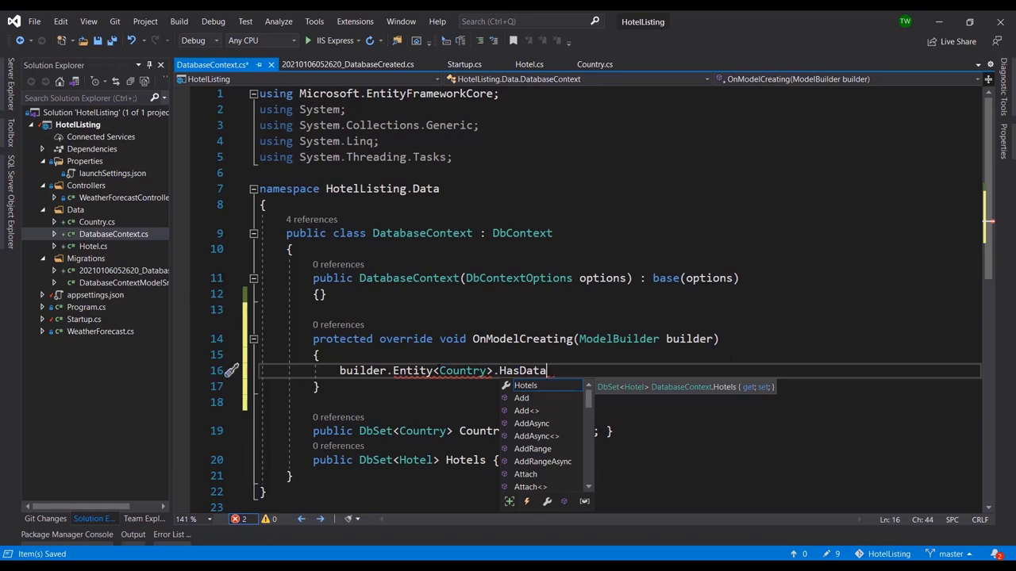
key("Escape")
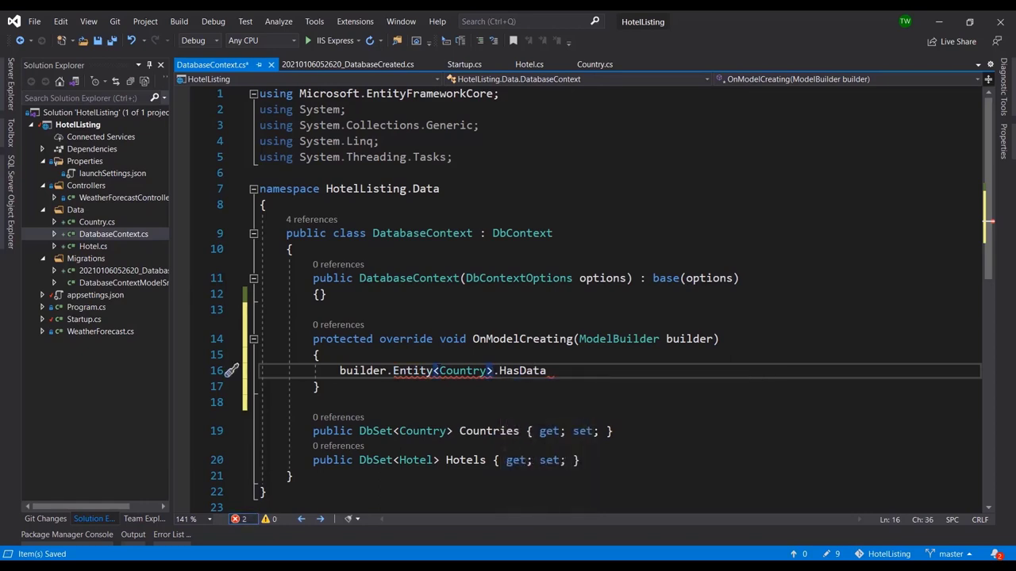
type("()")
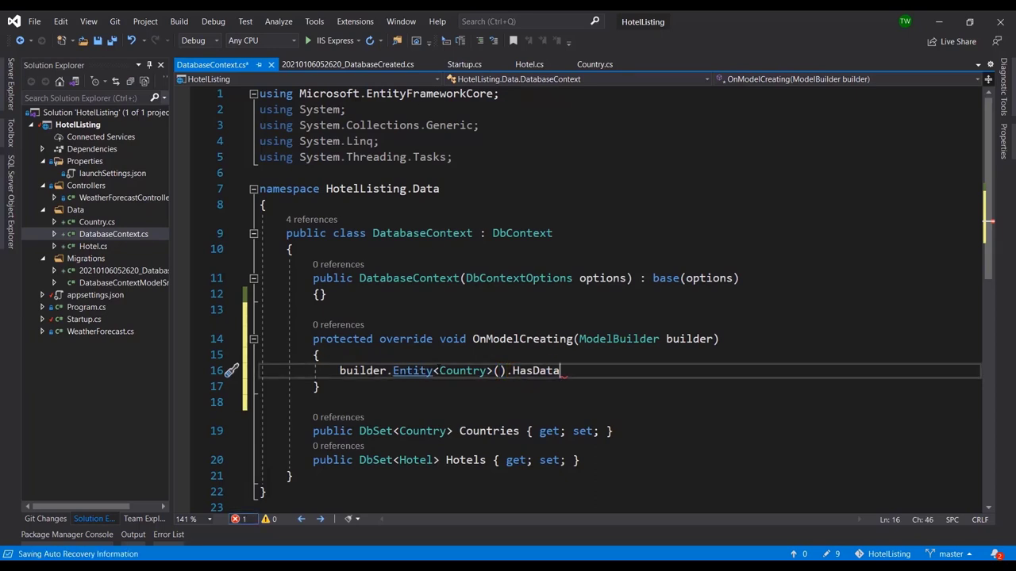
type("(")
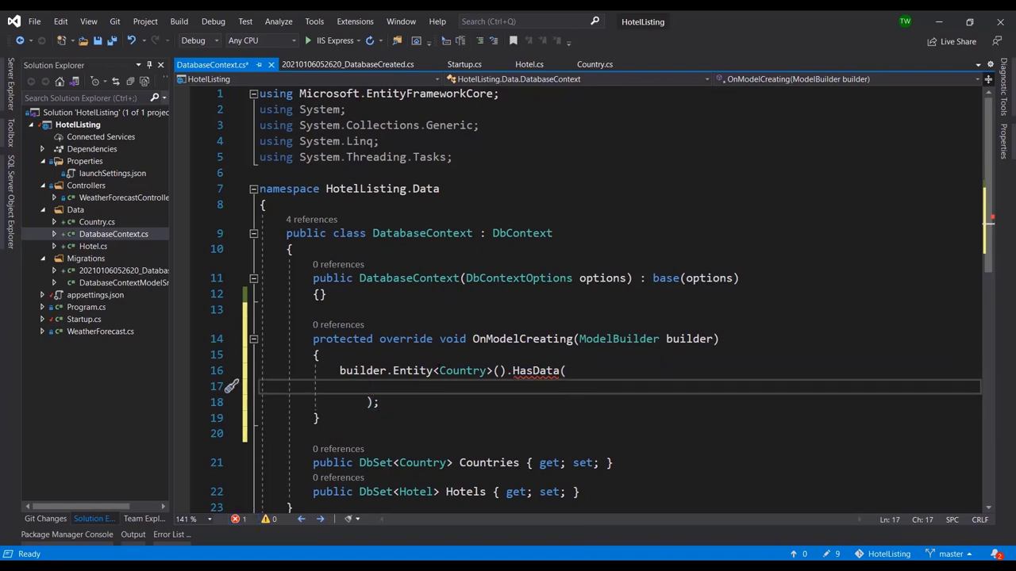
Step: Create the first new Country entry with Id = 1, Name = "Jamaica" and a ShortName field
type("new")
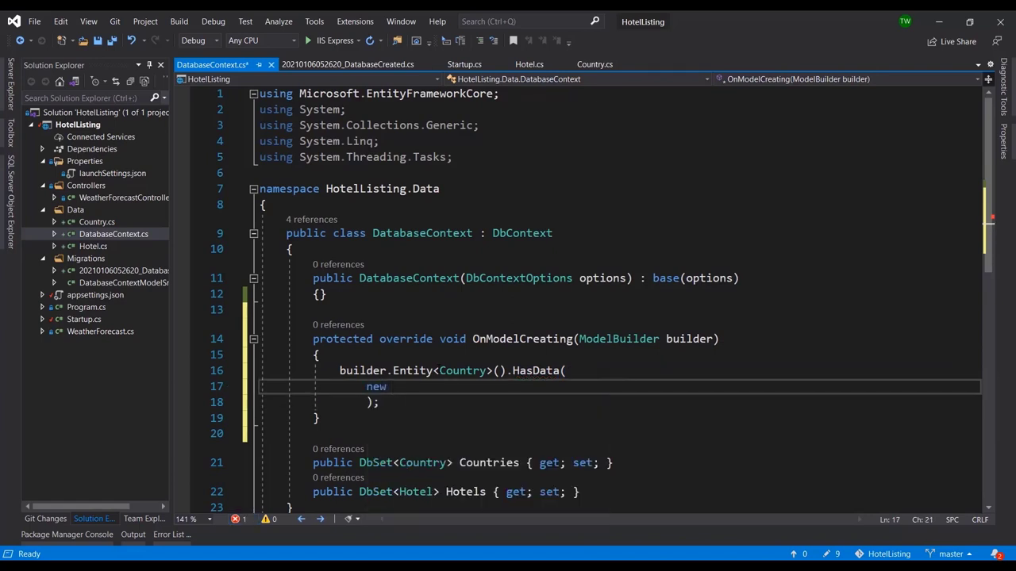
type("Country")
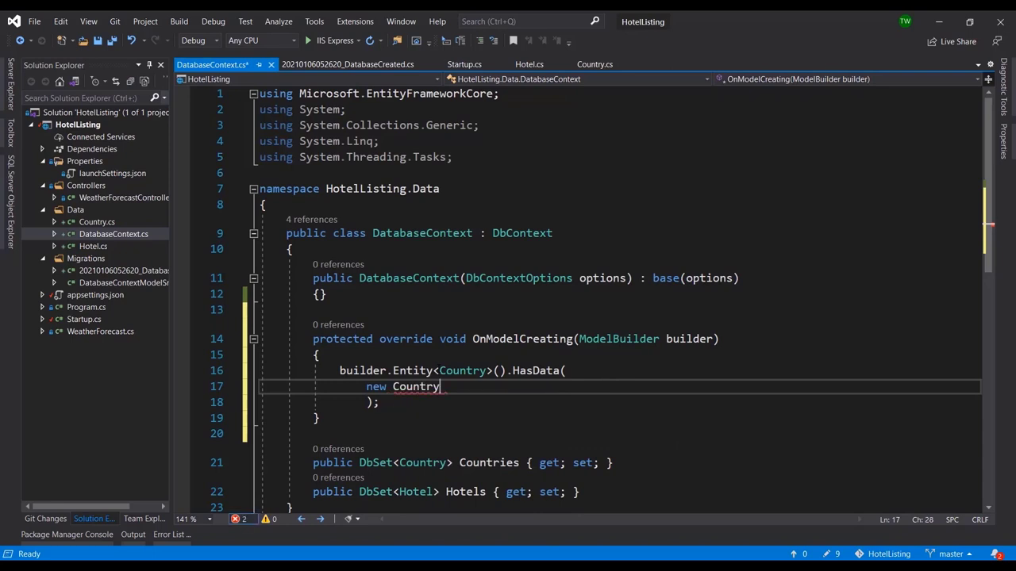
type("{")
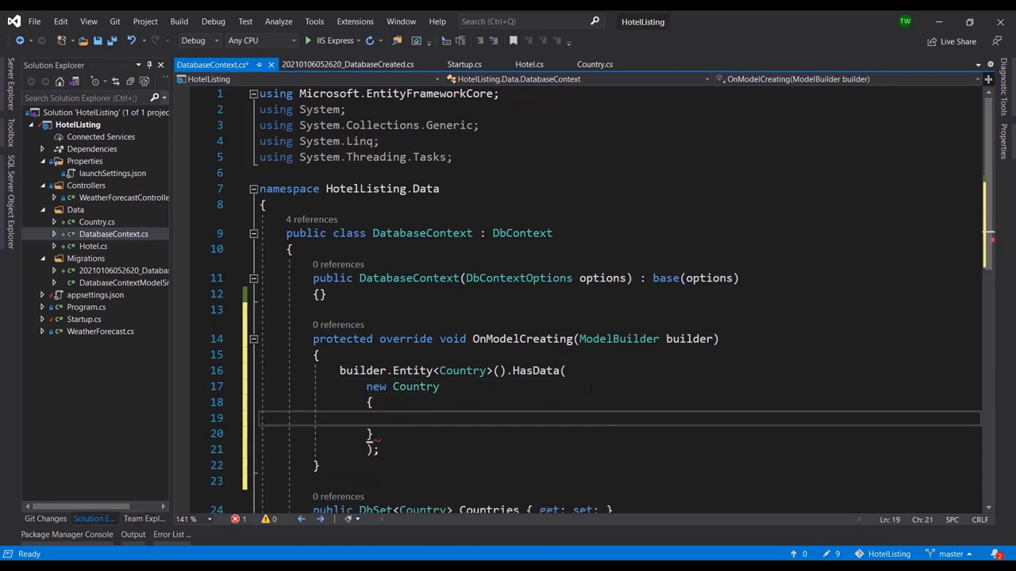
mouse_move(529, 370)
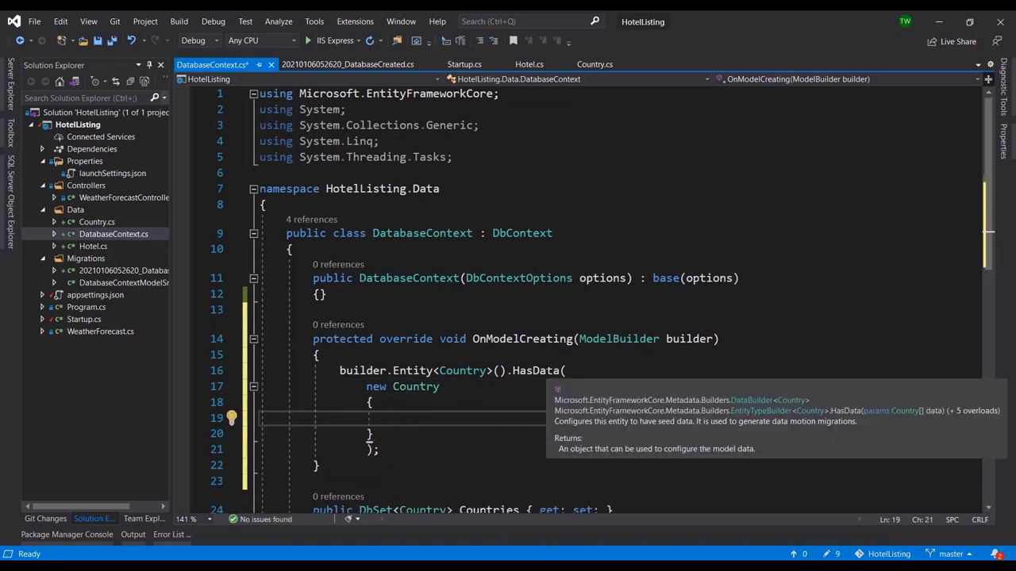
mouse_move(906, 410)
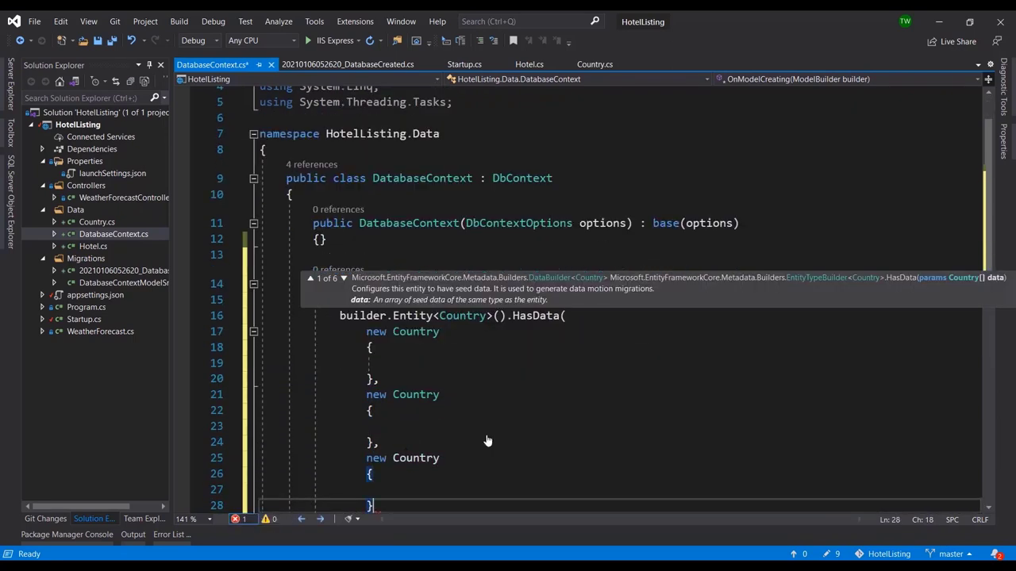
left_click(418, 364)
type("Id")
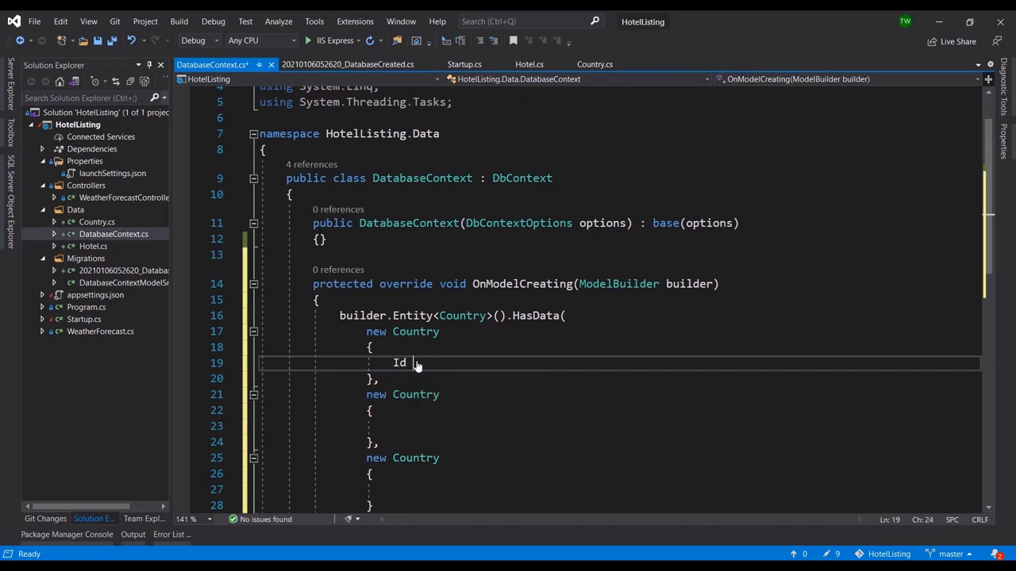
type("= 1,")
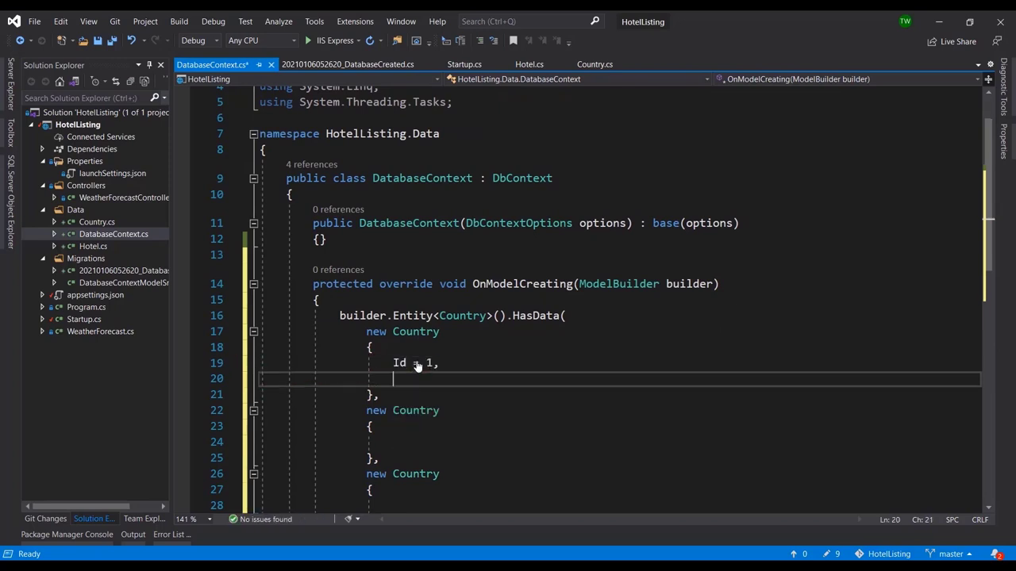
type("Name")
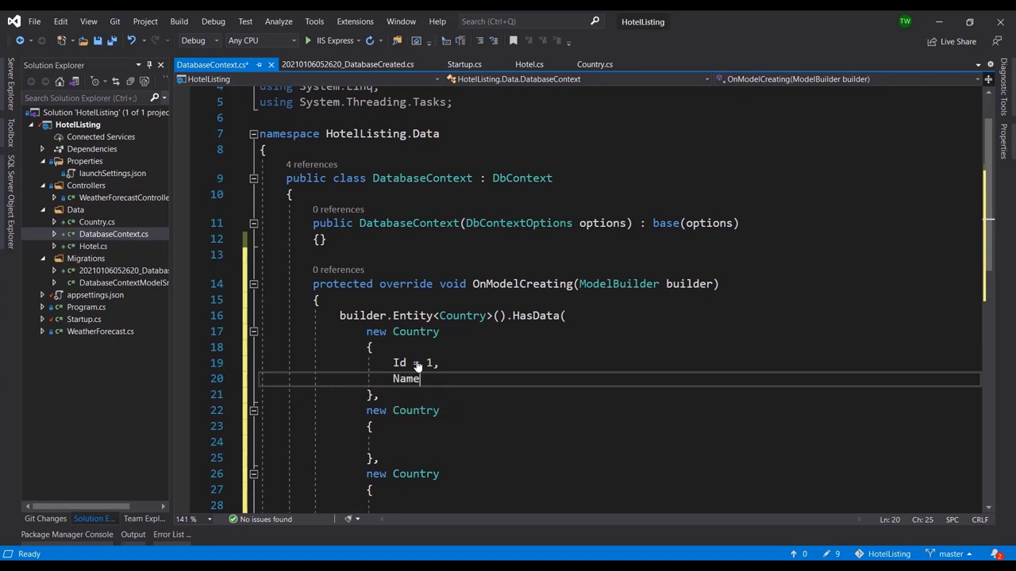
type("= \"\"")
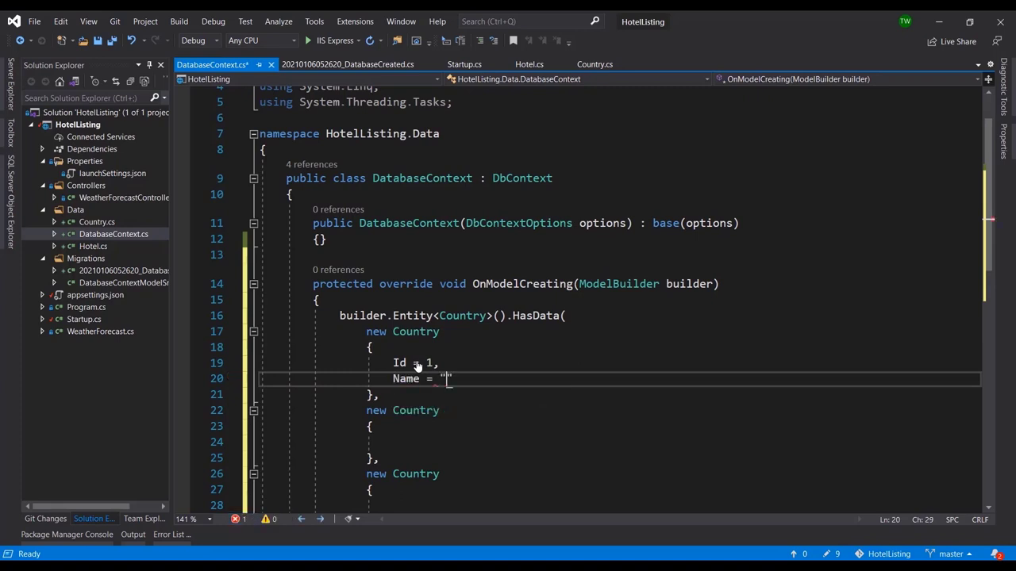
type("Jamaica")
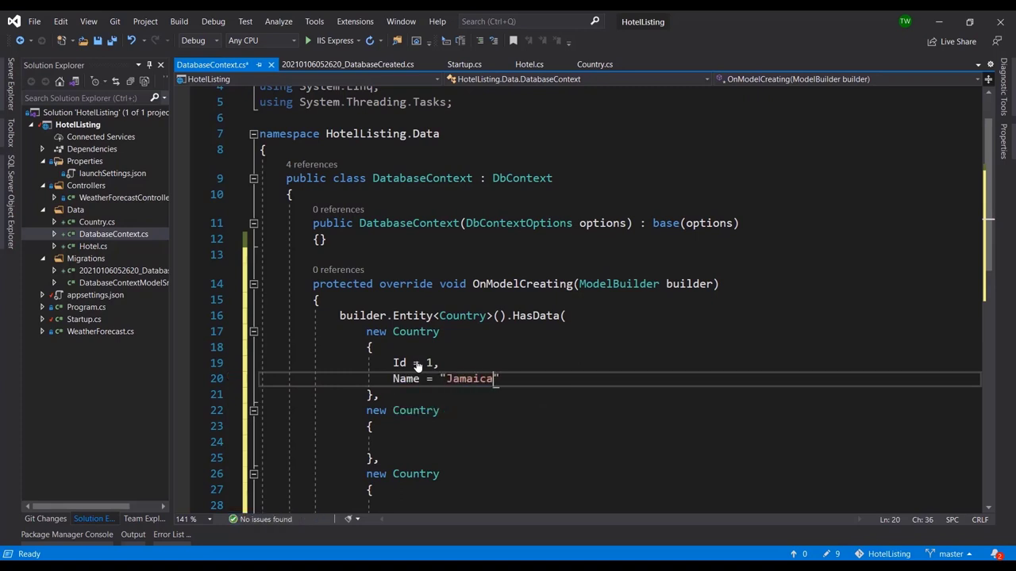
key("Enter")
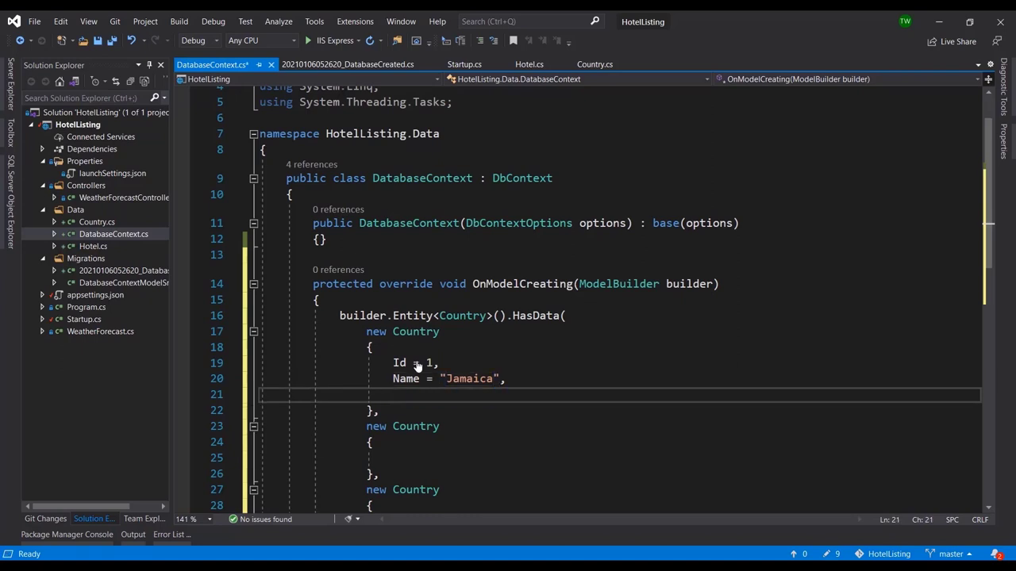
type("ShortName")
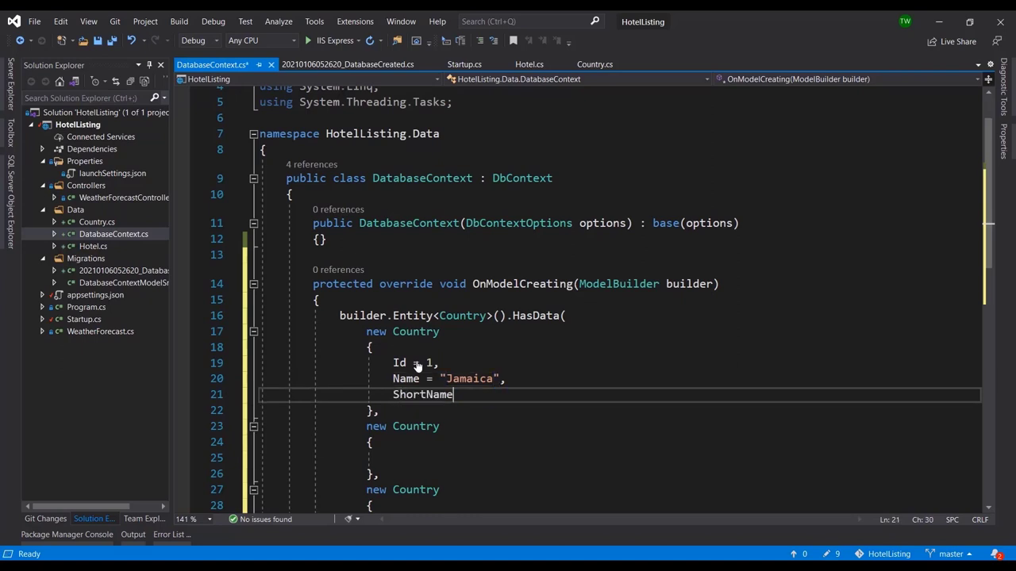
type("= \"\"")
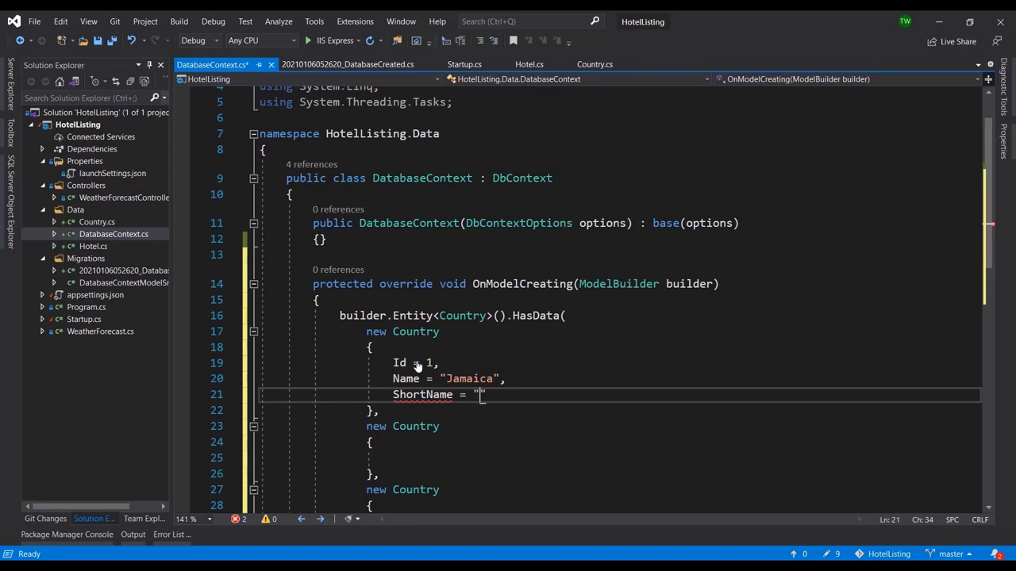
Step: Set Jamaica's ShortName to "JM", copy its properties, and make country 2 Bahamas
type("JM")
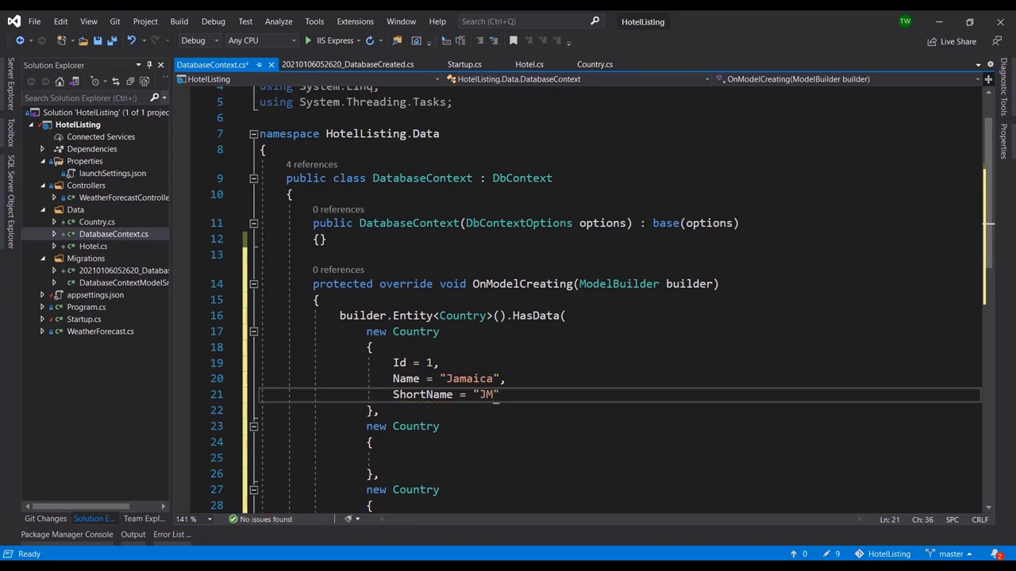
left_click_drag(392, 363, 500, 395)
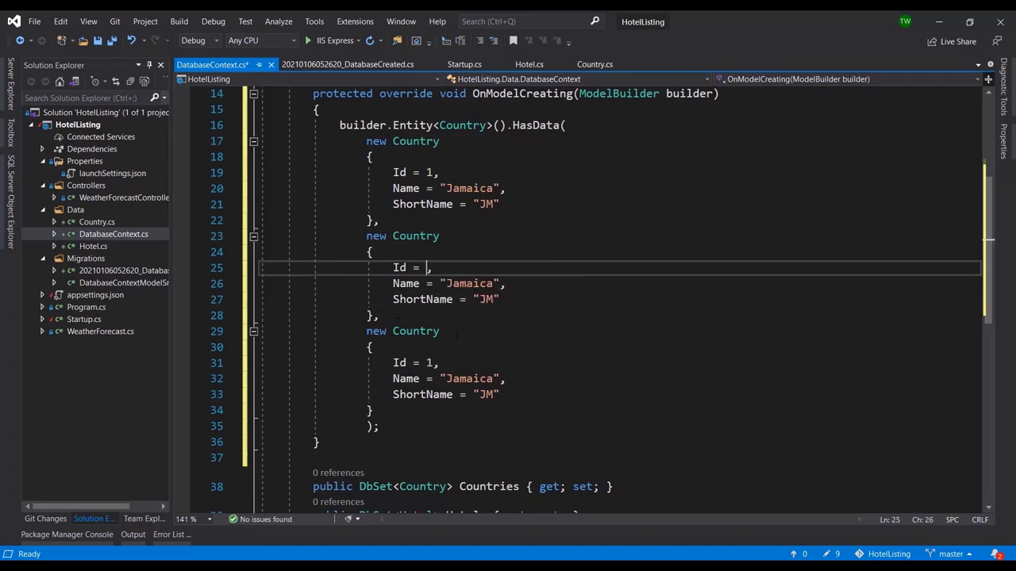
type("2")
left_click(417, 362)
type("3")
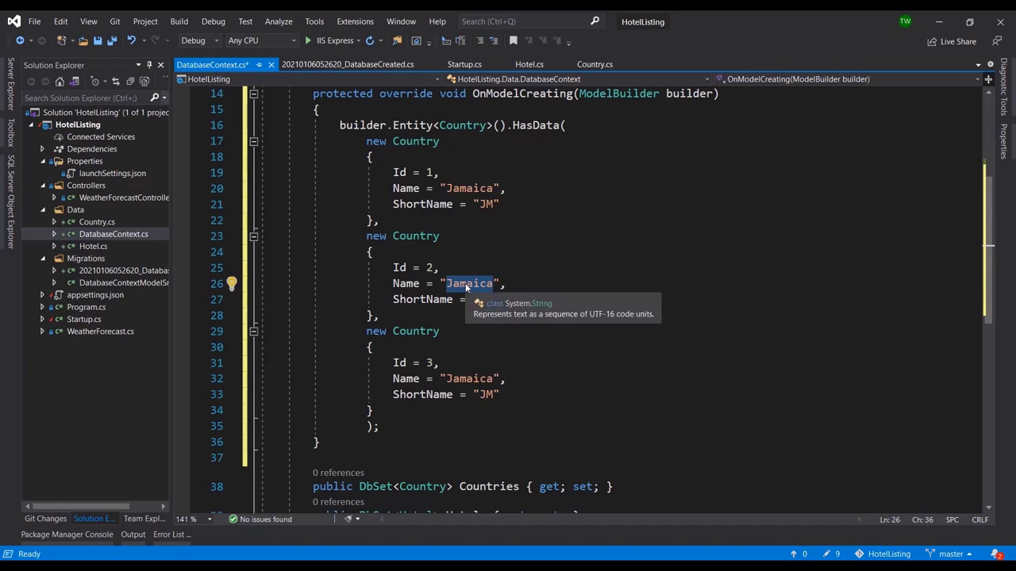
type("Bahamas")
left_click(450, 299)
type("BS")
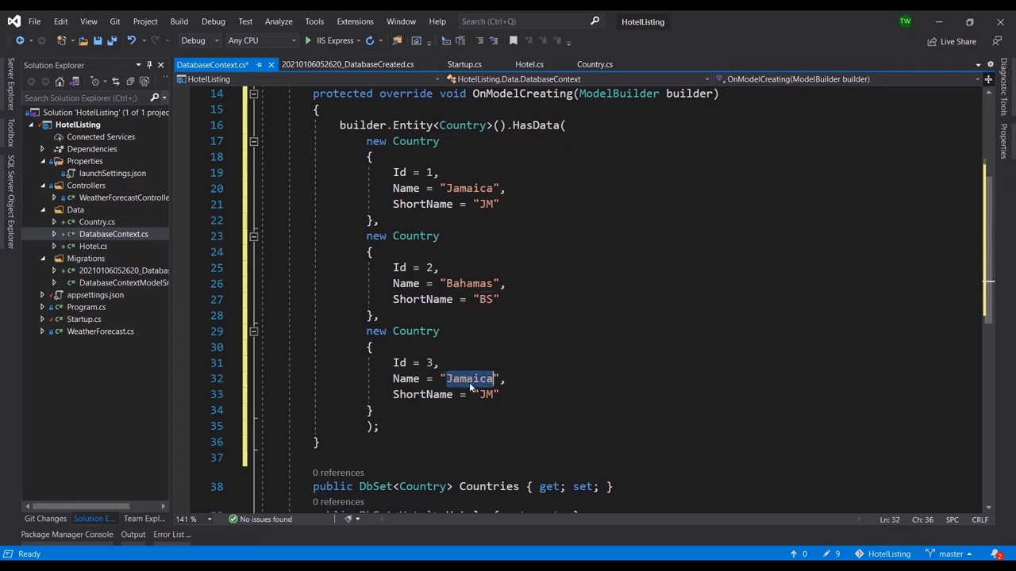
mouse_move(468, 379)
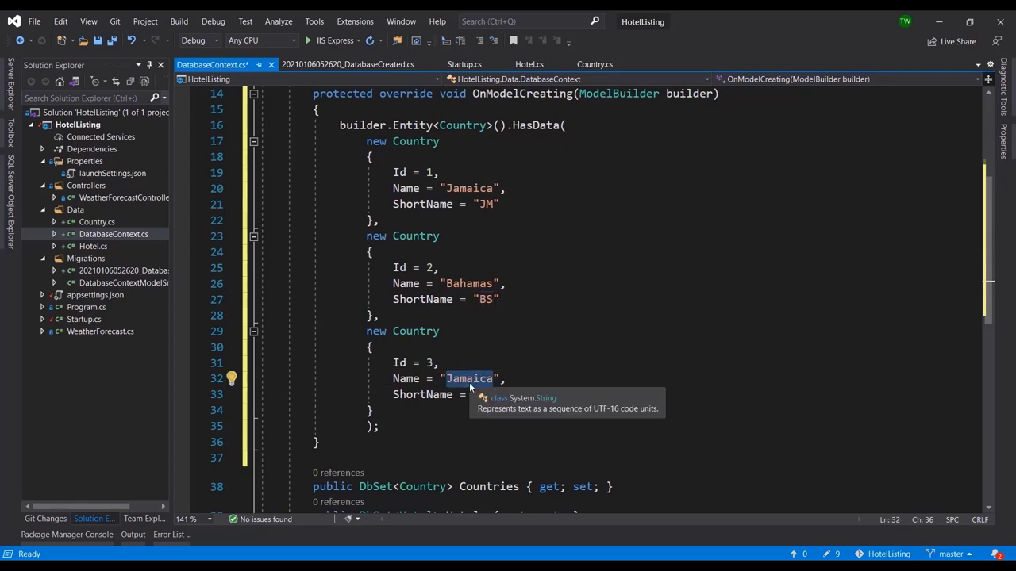
Step: Name country 3 "Cayman Island" with the short name "CI"
type("Cayman is")
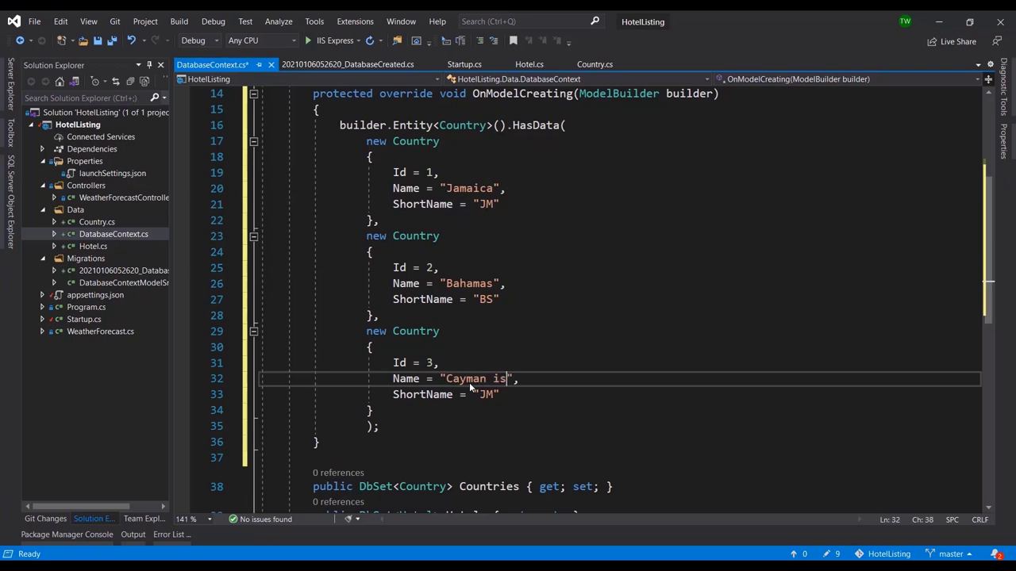
key("Backspace")
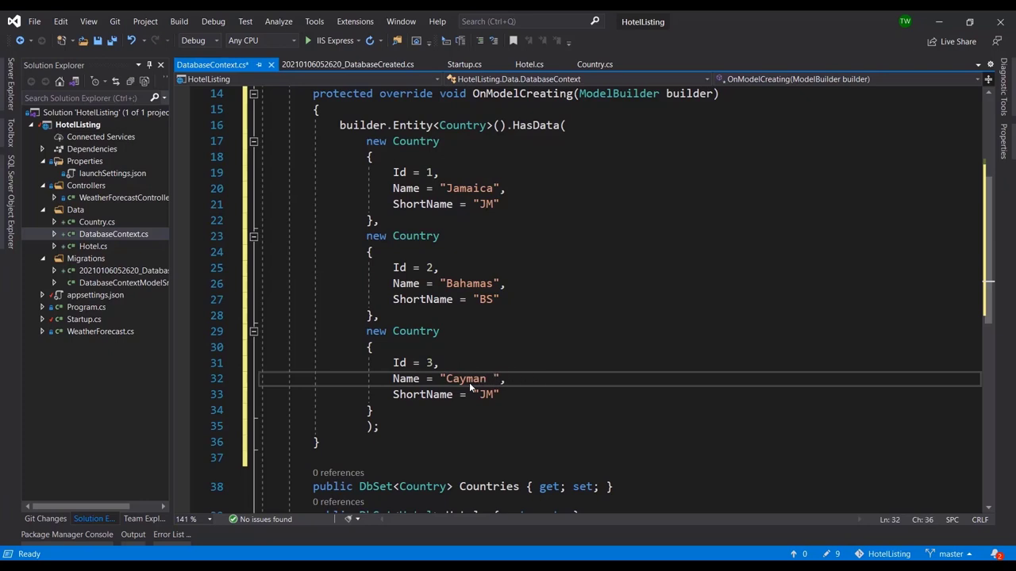
type("Island")
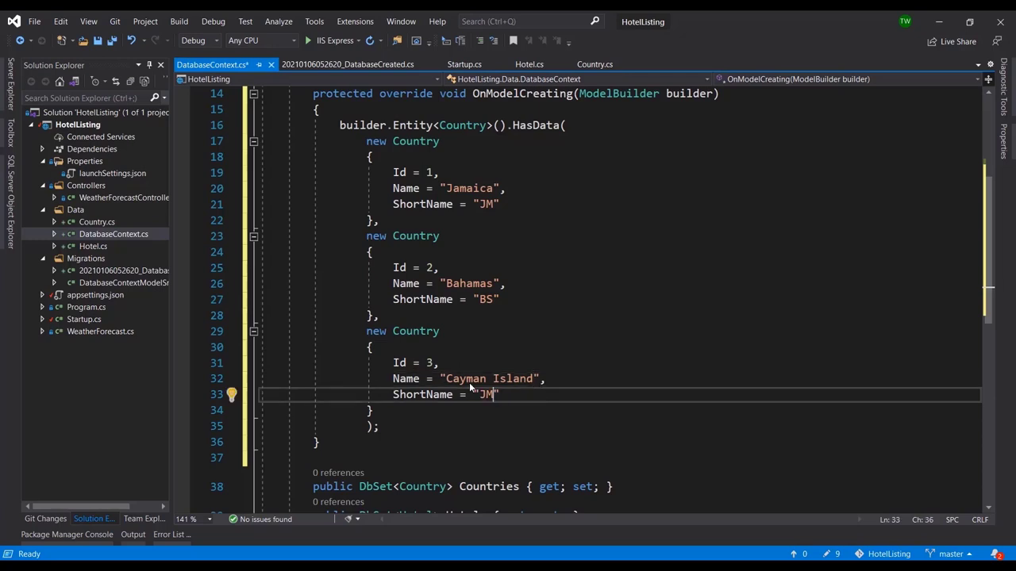
double_click(485, 394)
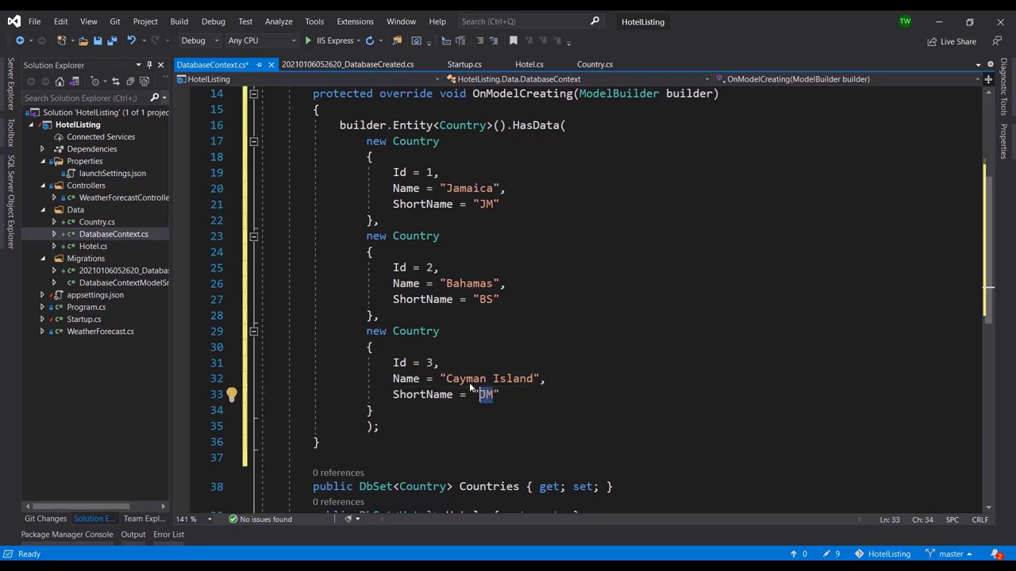
type("CI")
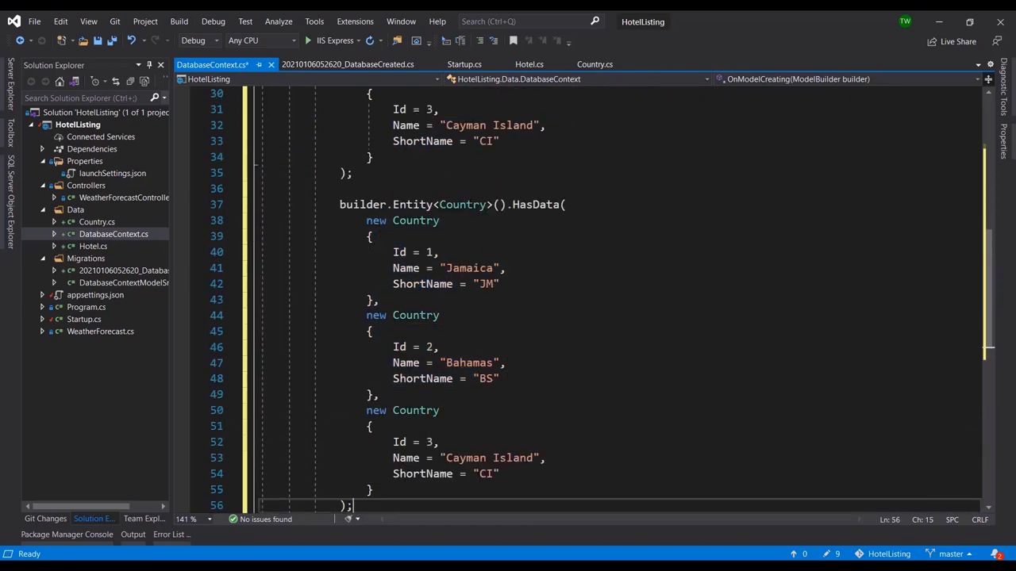
Step: Change the duplicated block to Entity<Hotel> with new Hotel entries, renaming ShortName to Address
type("Hotel")
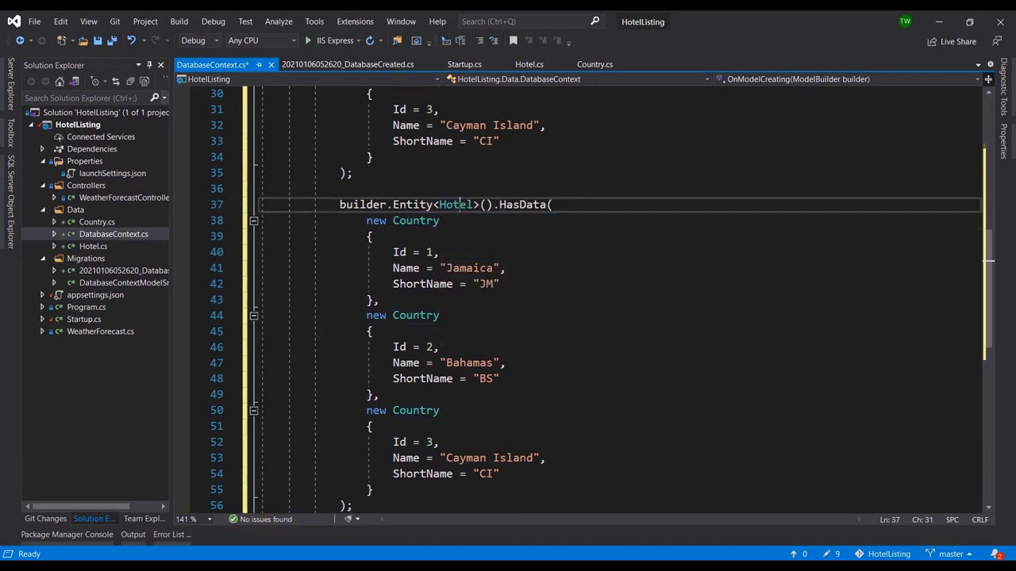
double_click(416, 221)
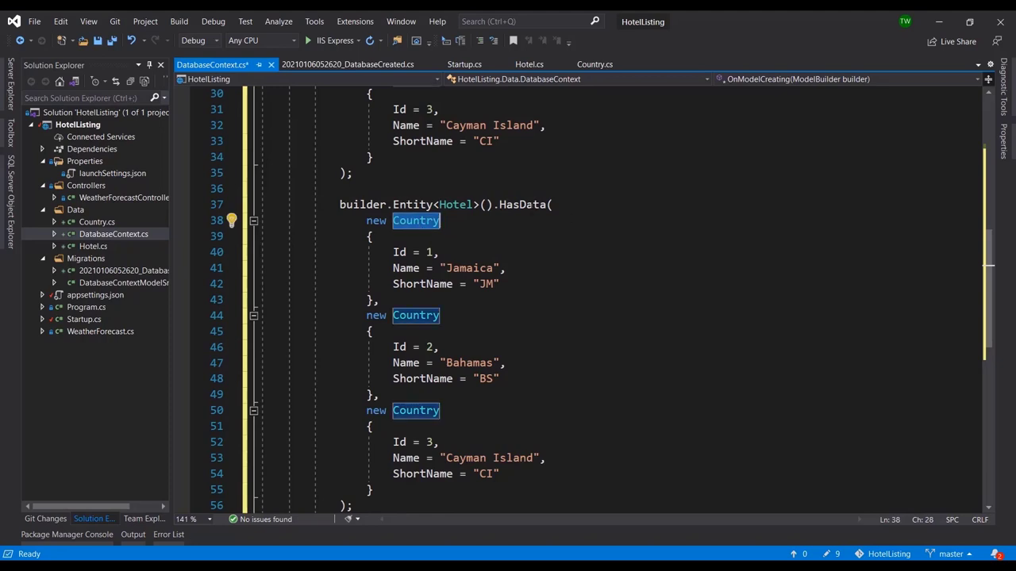
mouse_move(525, 204)
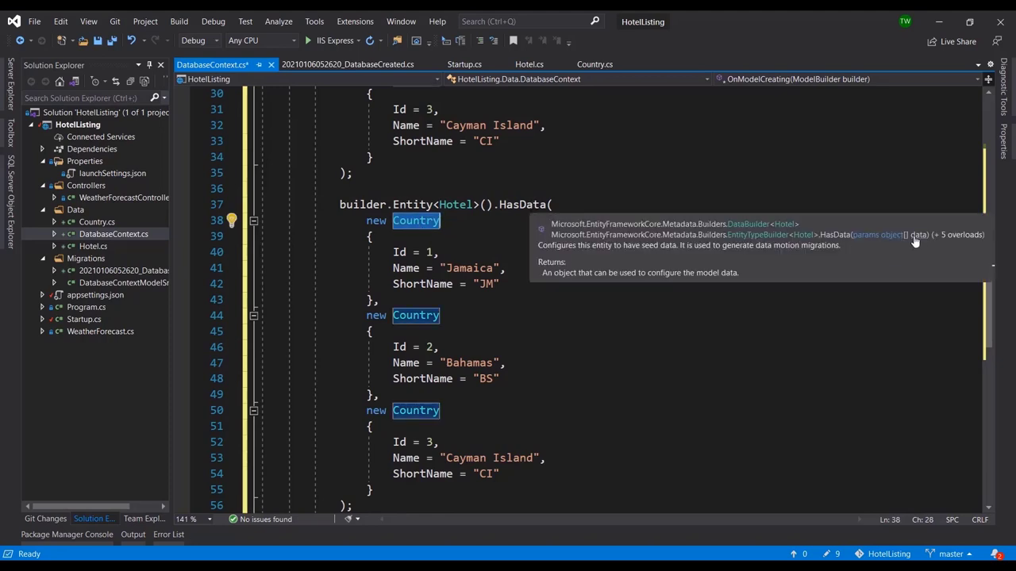
mouse_move(889, 244)
type("Hotel")
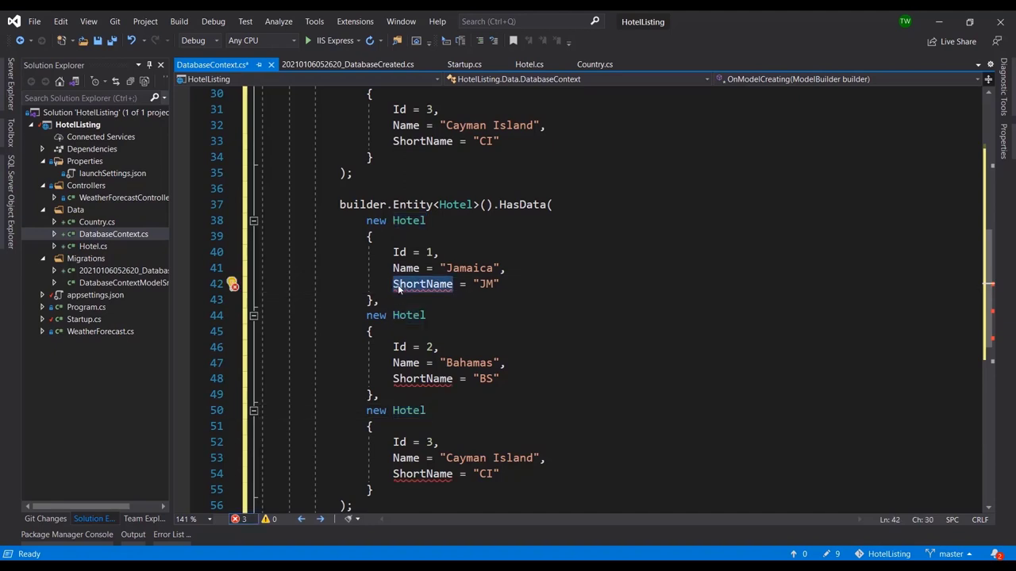
type("Address")
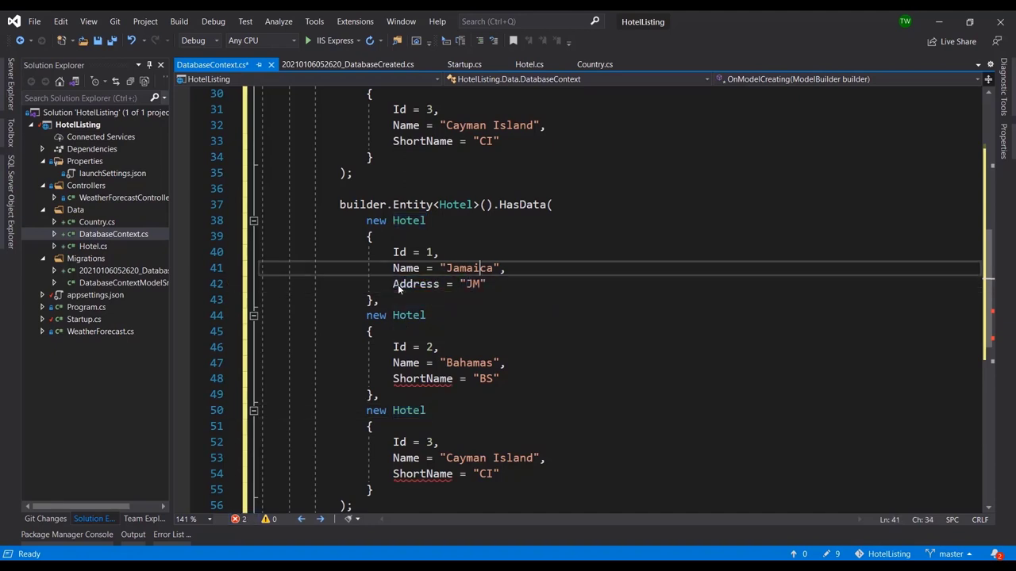
Step: Rename the first hotel from Jamaica to "Sandals Resort and Spa"
double_click(469, 267)
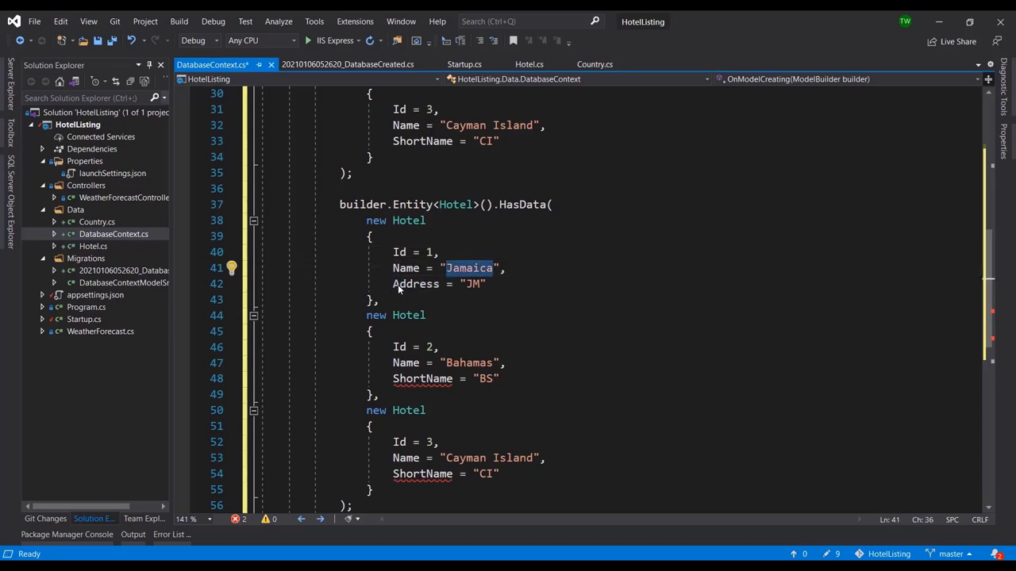
type("Sanda")
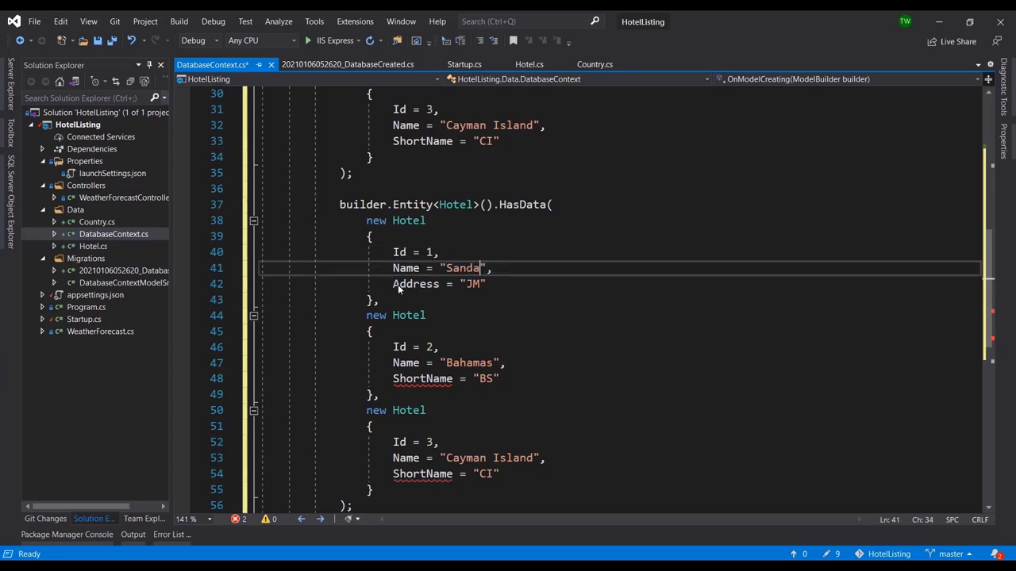
type("ls Resot")
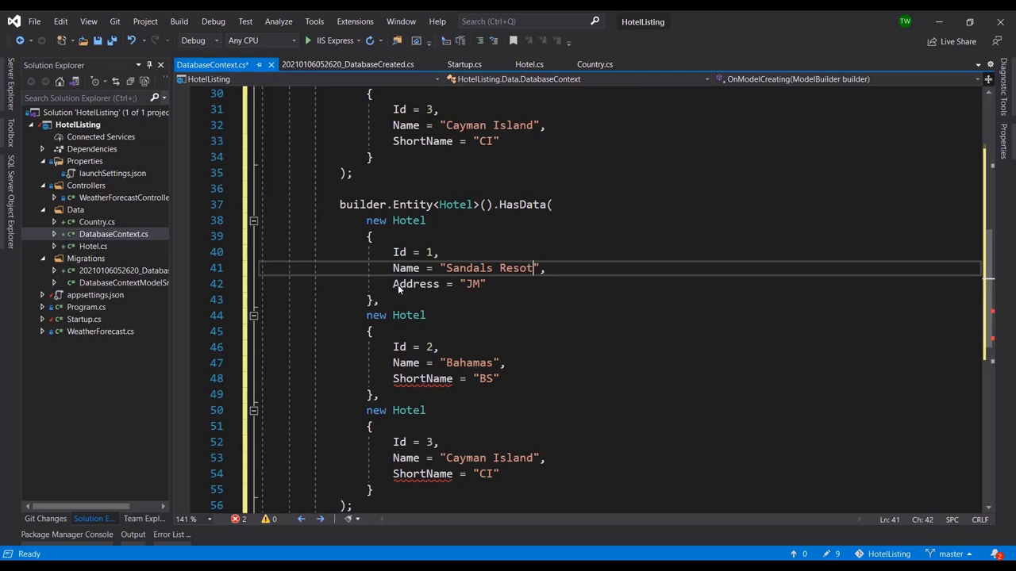
type("and Spa")
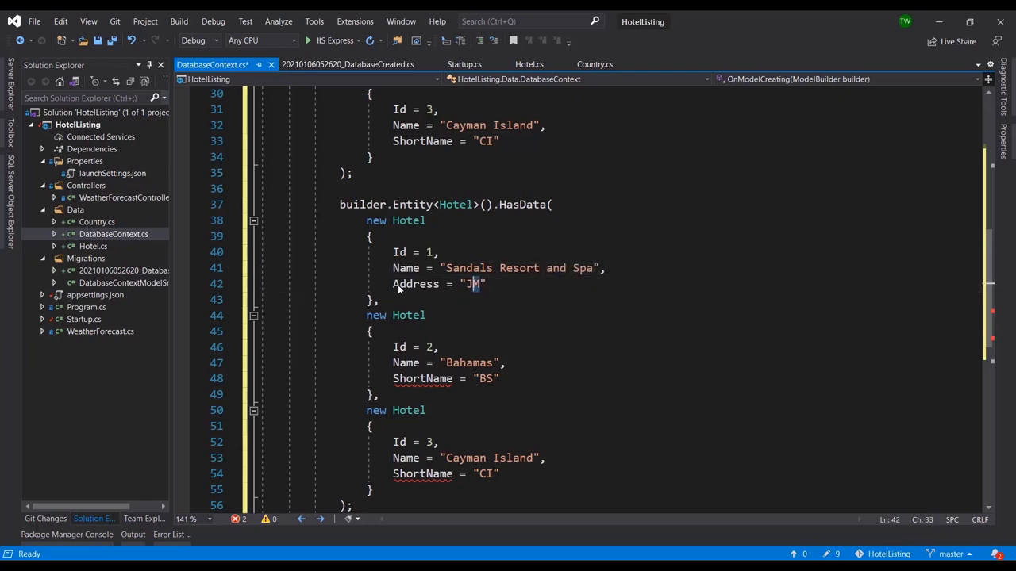
Step: Give hotel 1 Address "Negril", CountryId 1 and Rating 4.5, then copy its properties
type("Negr")
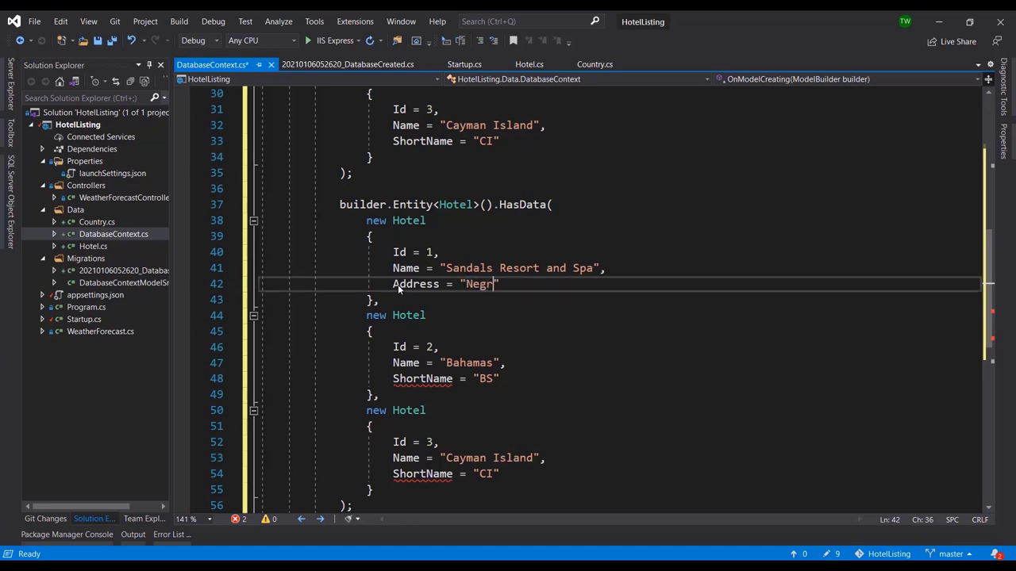
type("il")
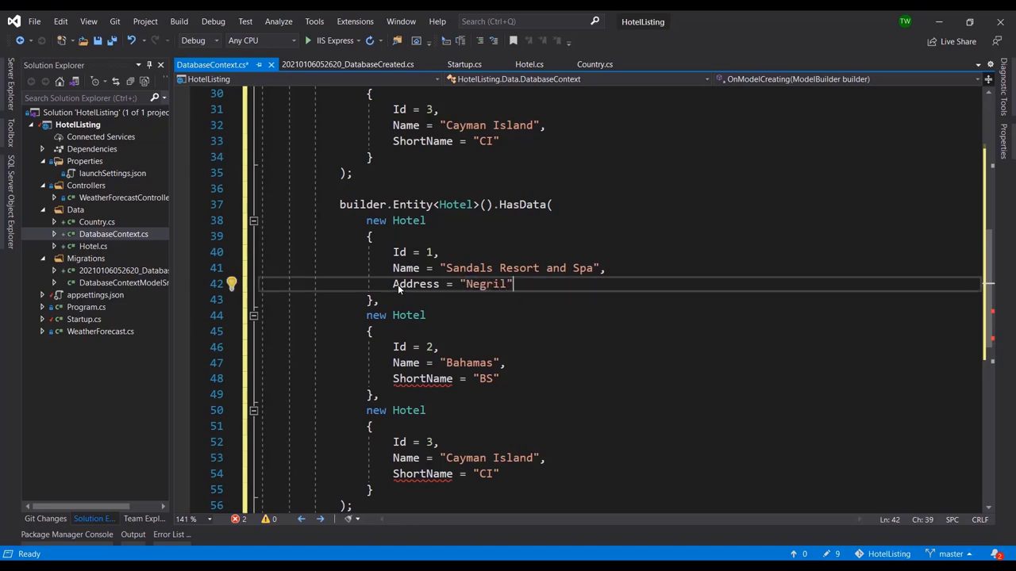
key("Enter")
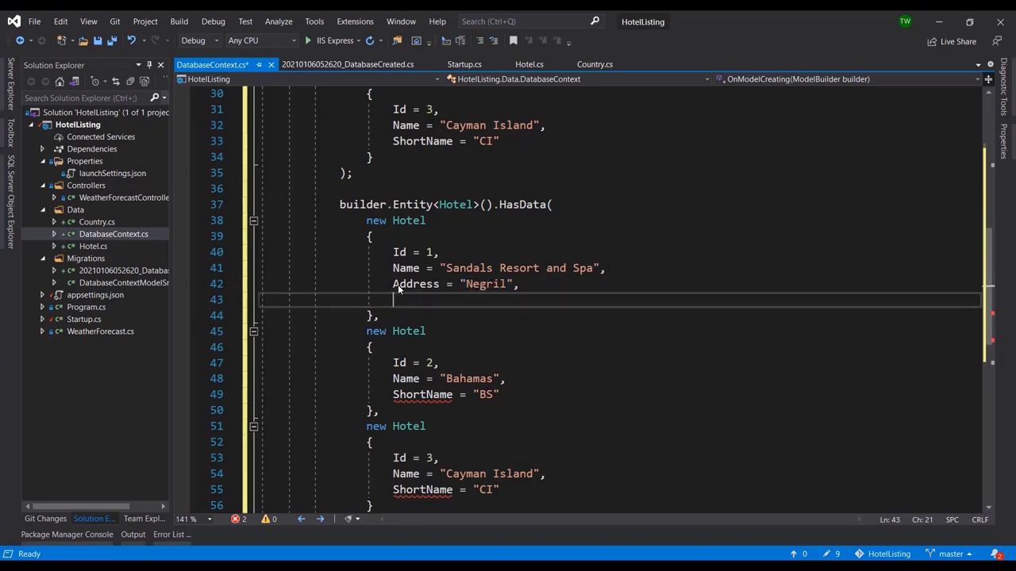
type("CountryId =")
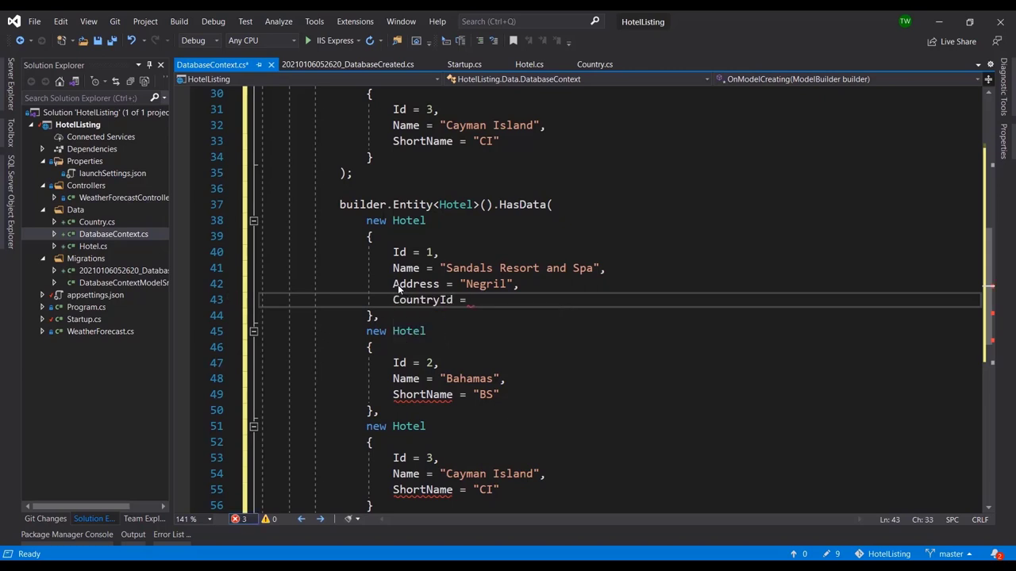
type("1,")
type("Rating =")
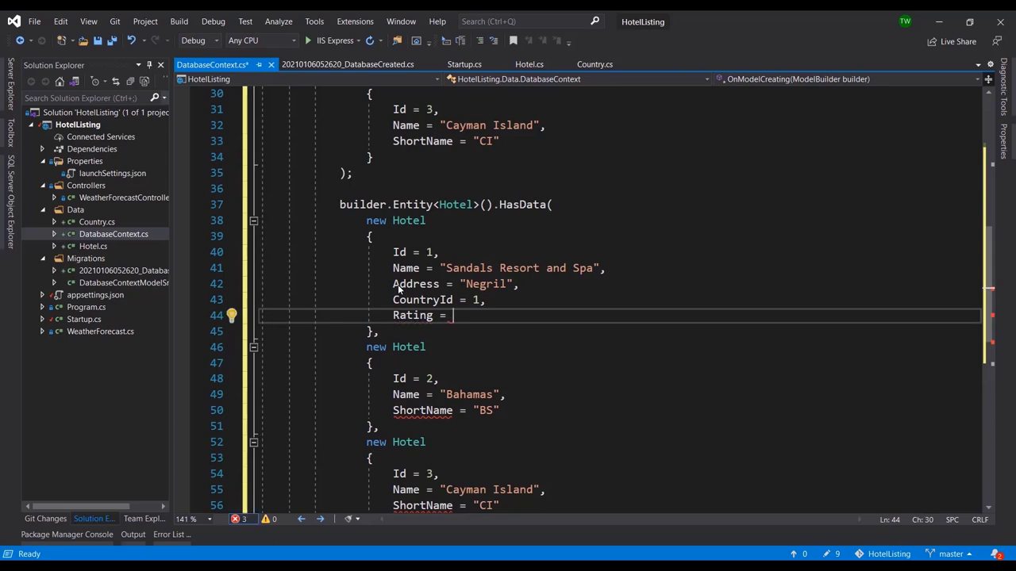
type("4.5")
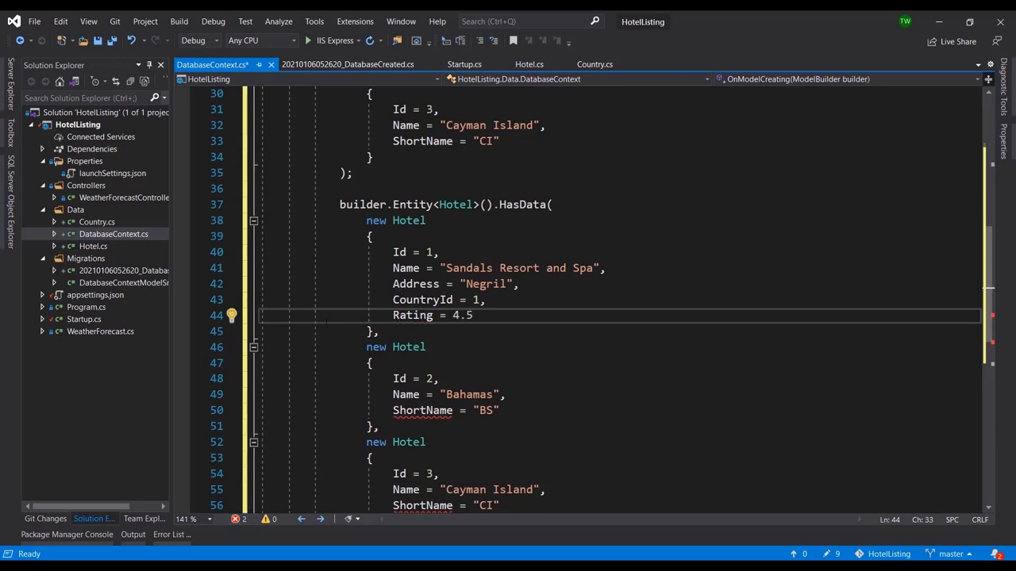
left_click_drag(392, 251, 473, 315)
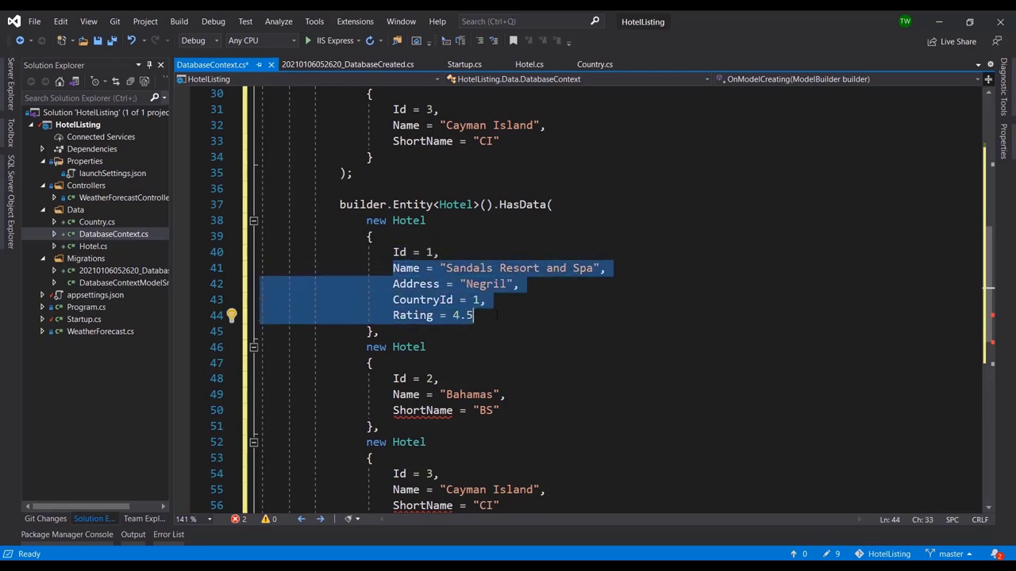
Step: Paste the Sandals Resort properties into hotels 2 and 3, setting CountryIds 2 and 3
left_click(393, 394)
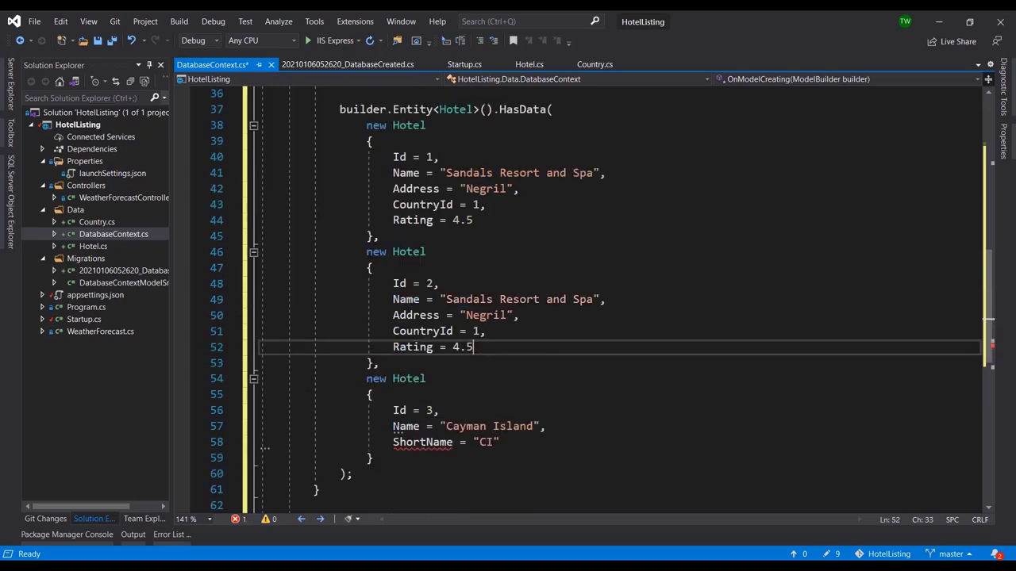
scroll("up", 3)
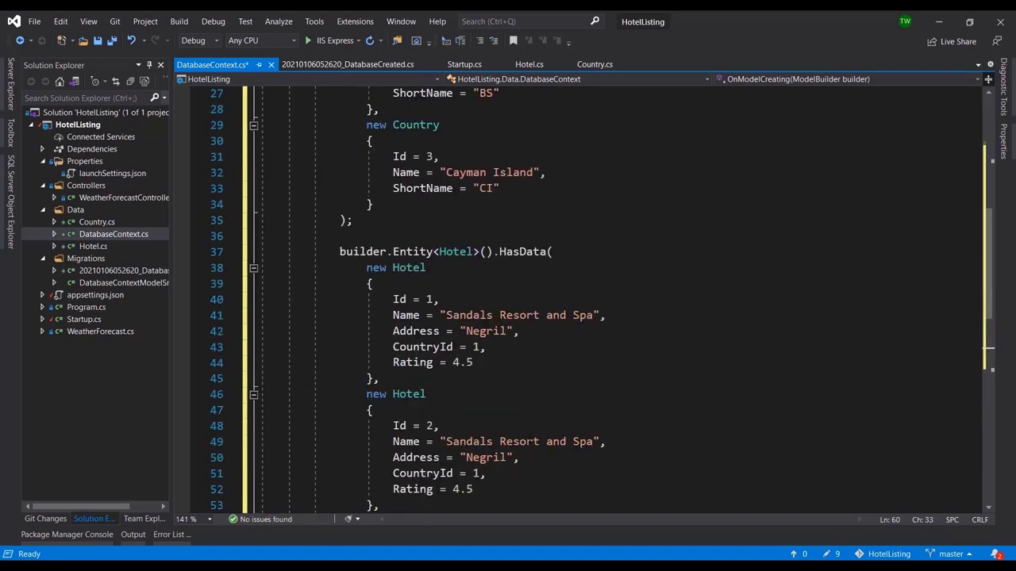
scroll("down", 3)
type("2")
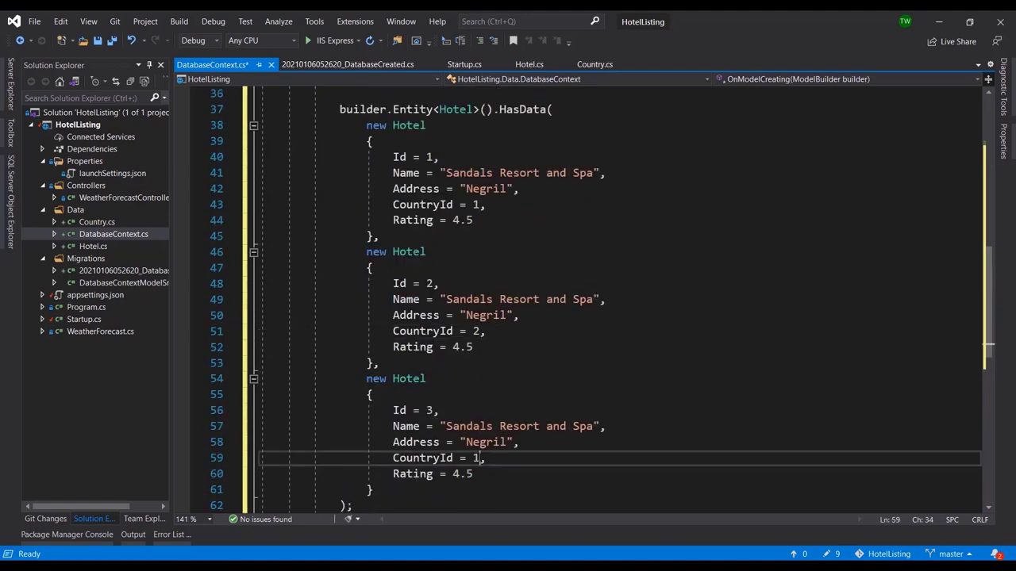
type("3")
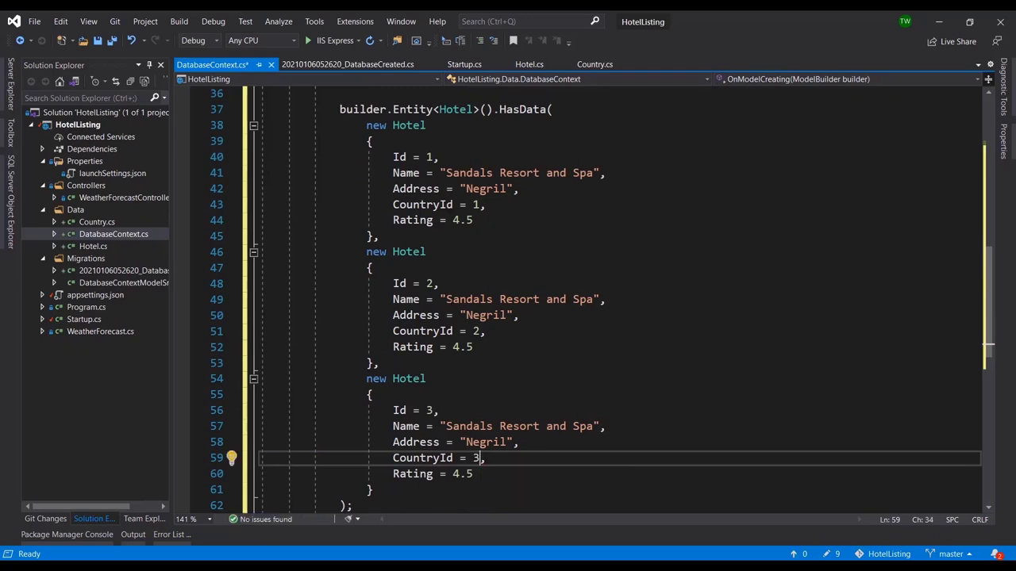
scroll("up", 3)
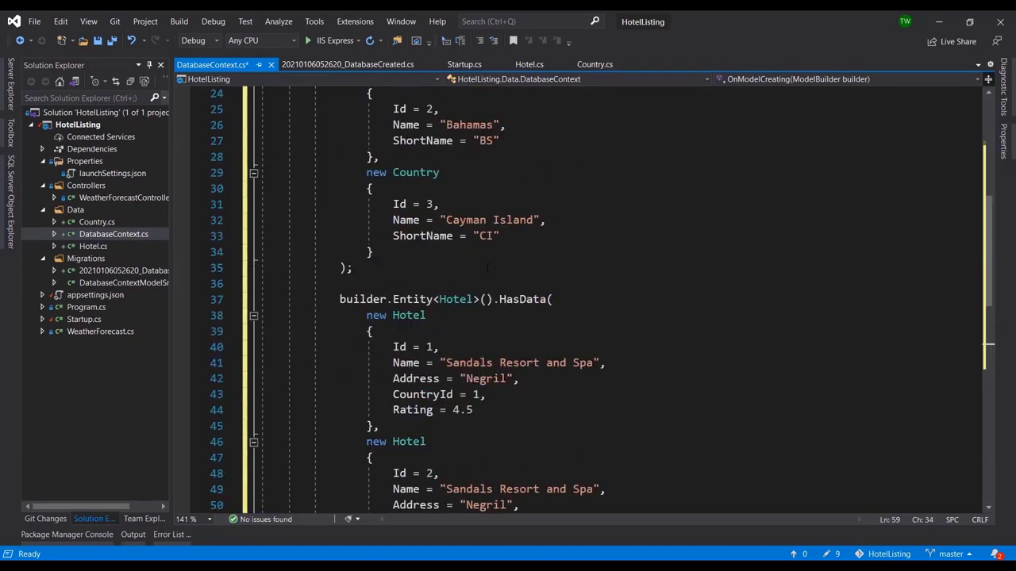
scroll("down", 3)
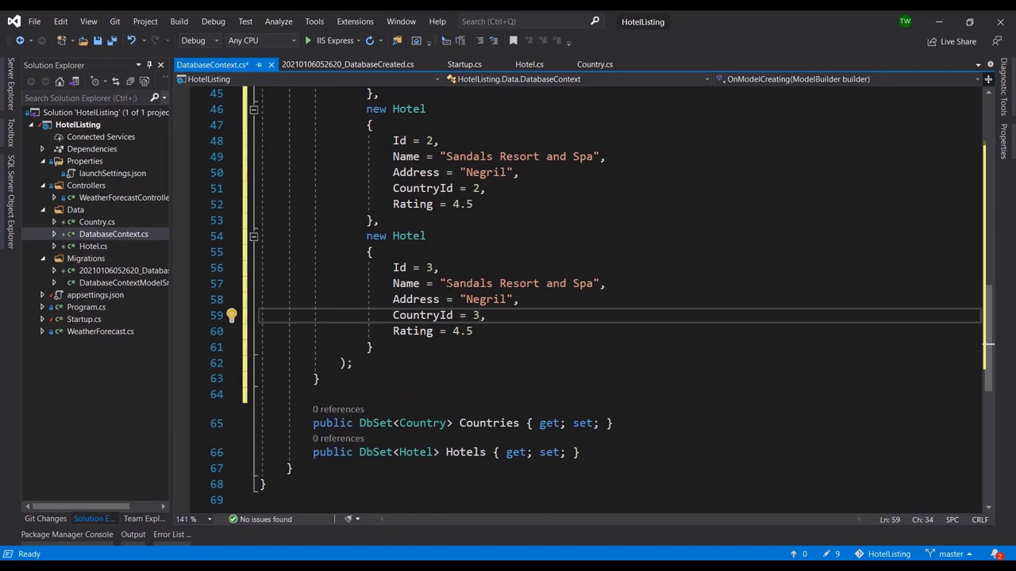
Step: Set hotel 3 to Name "Grand Palldium", Address "Nassua", CountryId 2, Rating 4
double_click(519, 283)
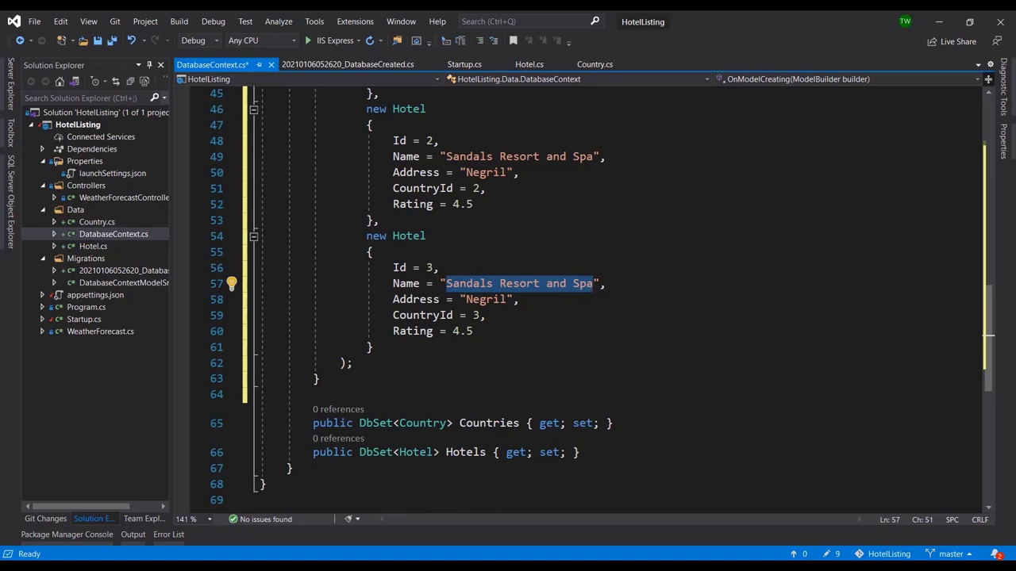
type("Gr\",")
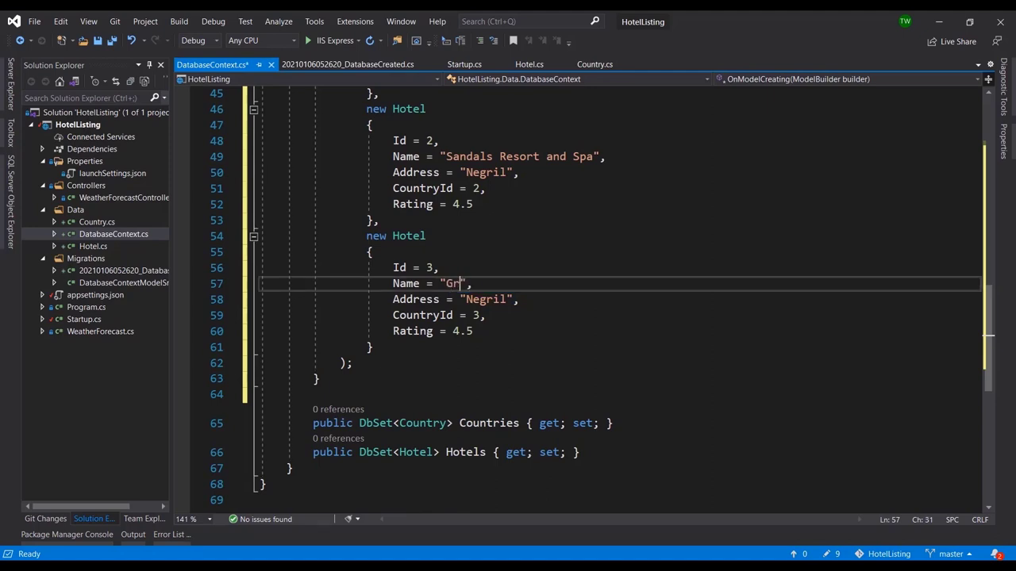
type("and Palldia")
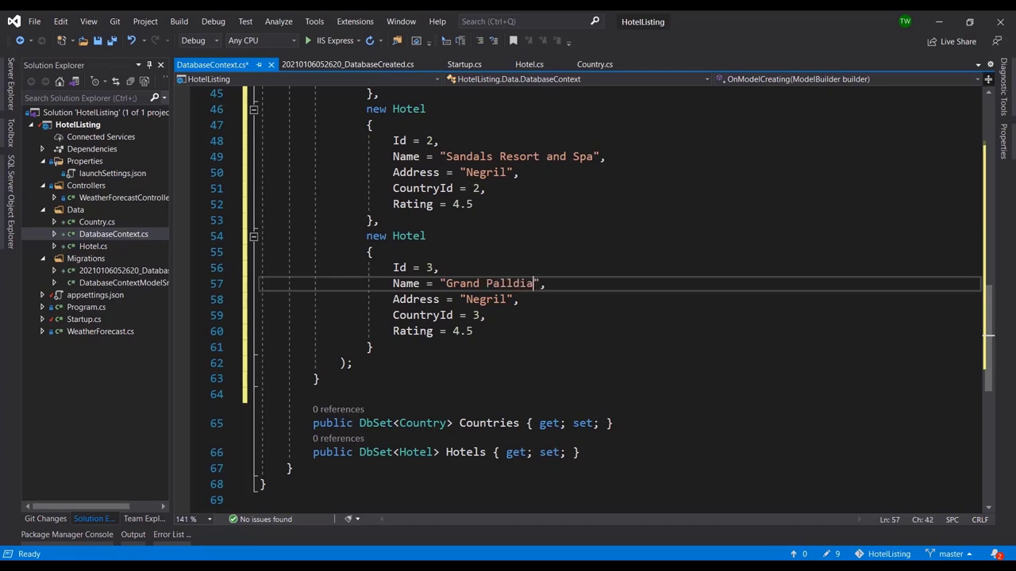
type("m")
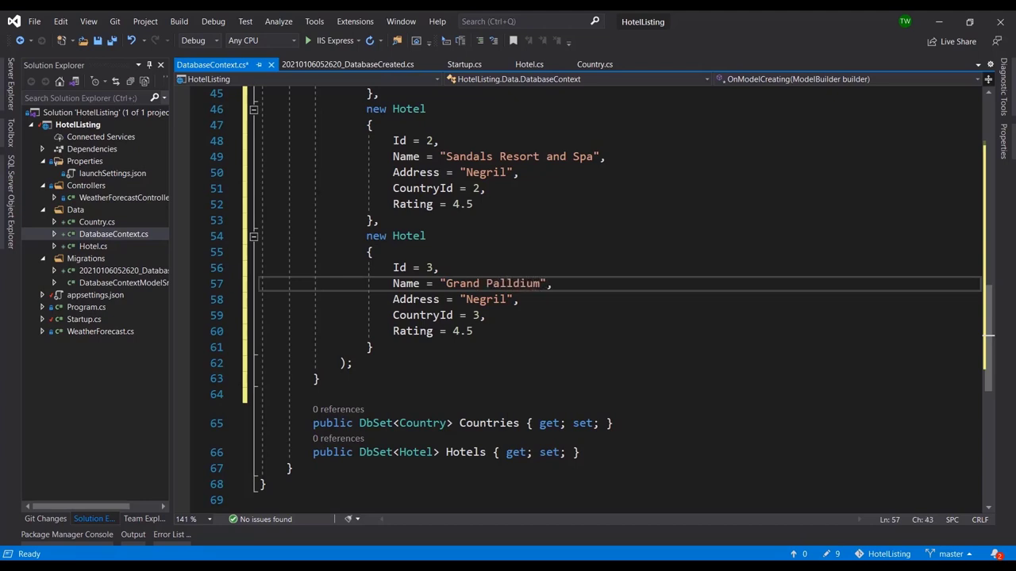
double_click(486, 299)
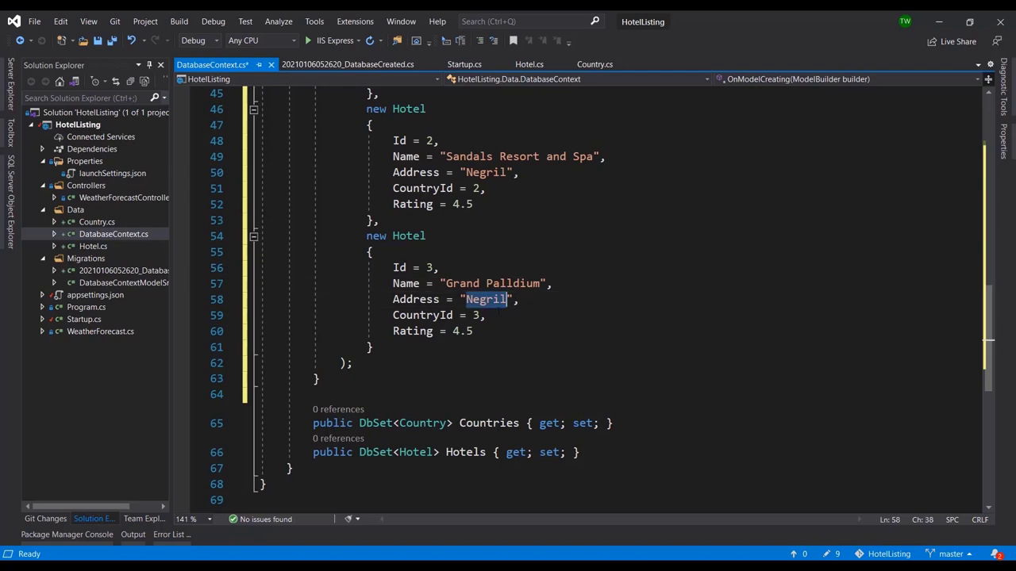
type("Nassua")
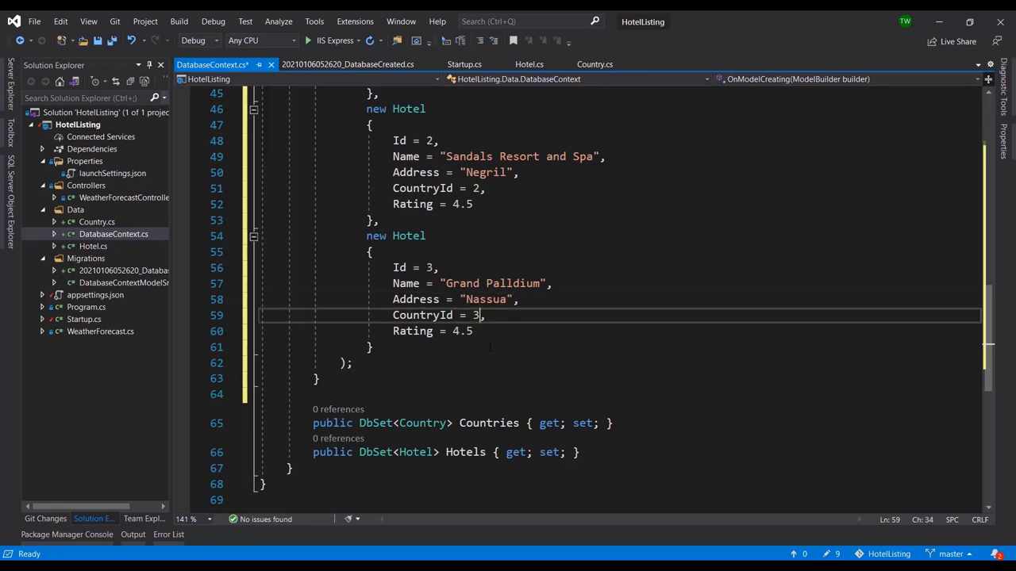
type("2")
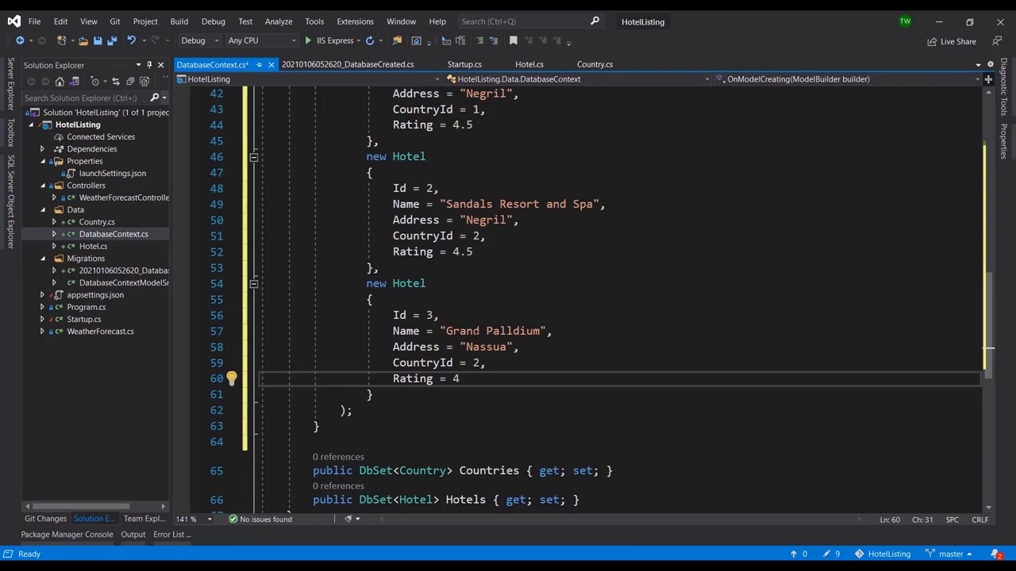
scroll("up", 3)
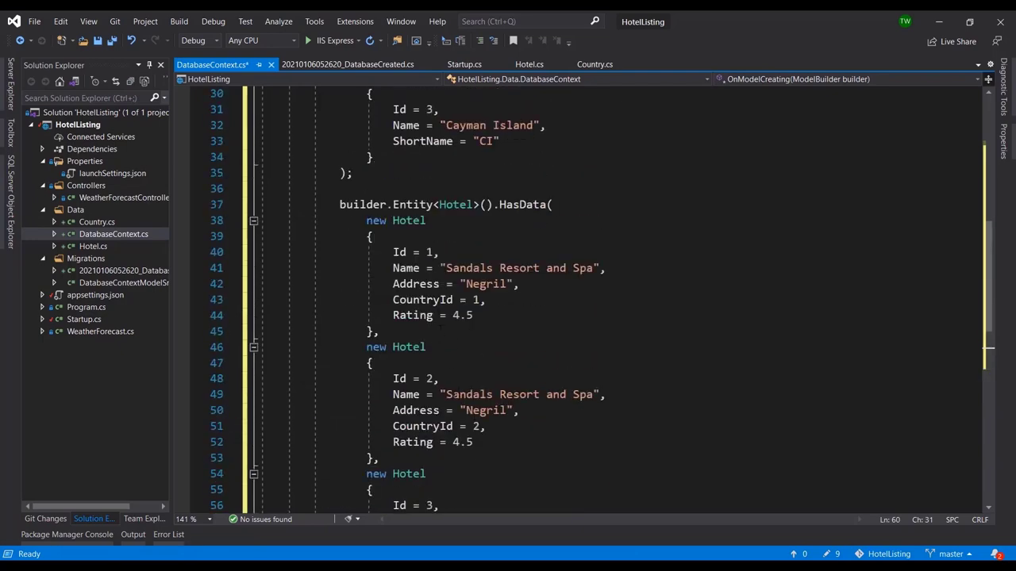
Step: Set hotel 2 to Name "Comfort Suites", Address "George Town", CountryId 3
double_click(519, 394)
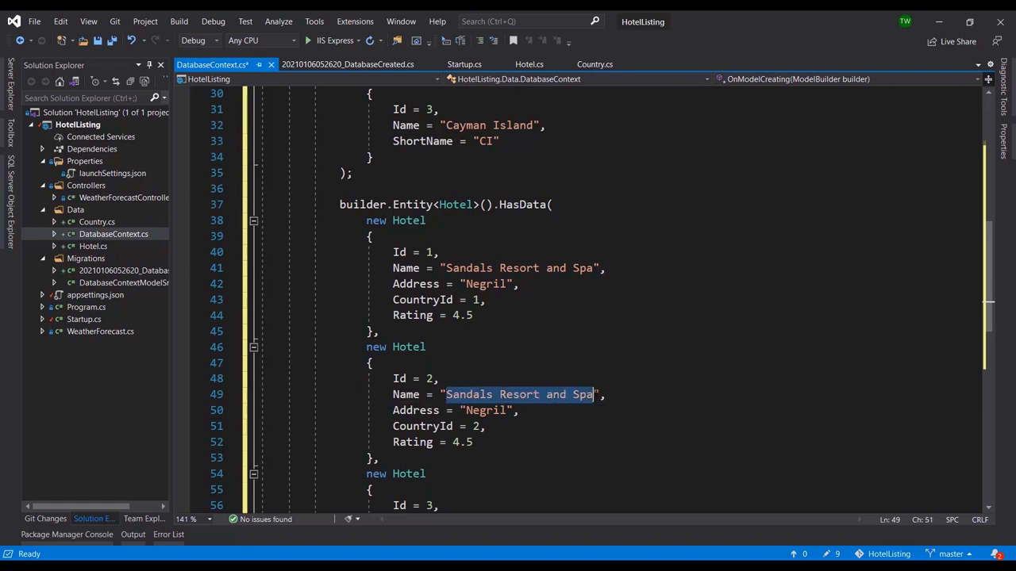
type("Comfort Suites\",")
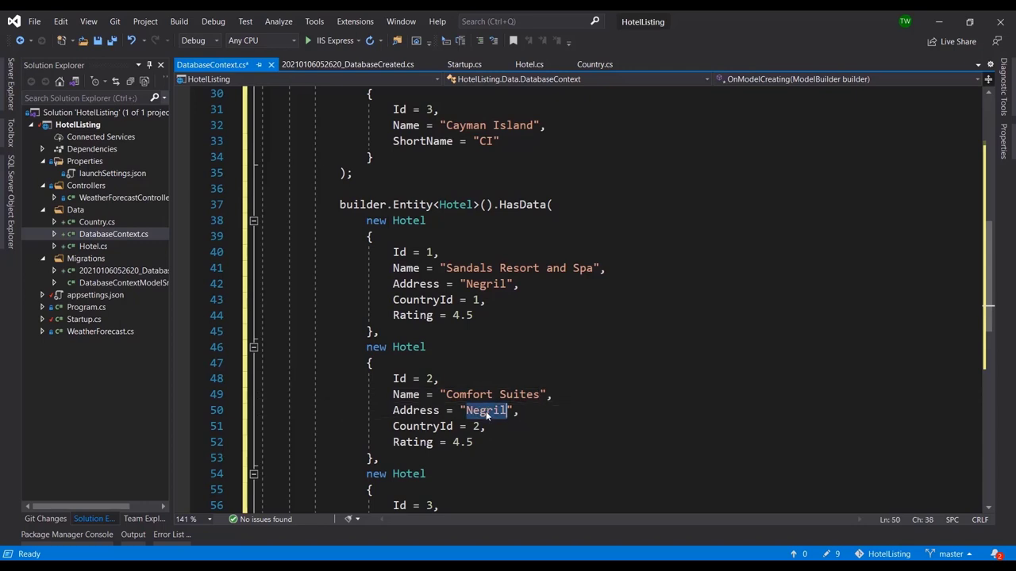
type("Geo")
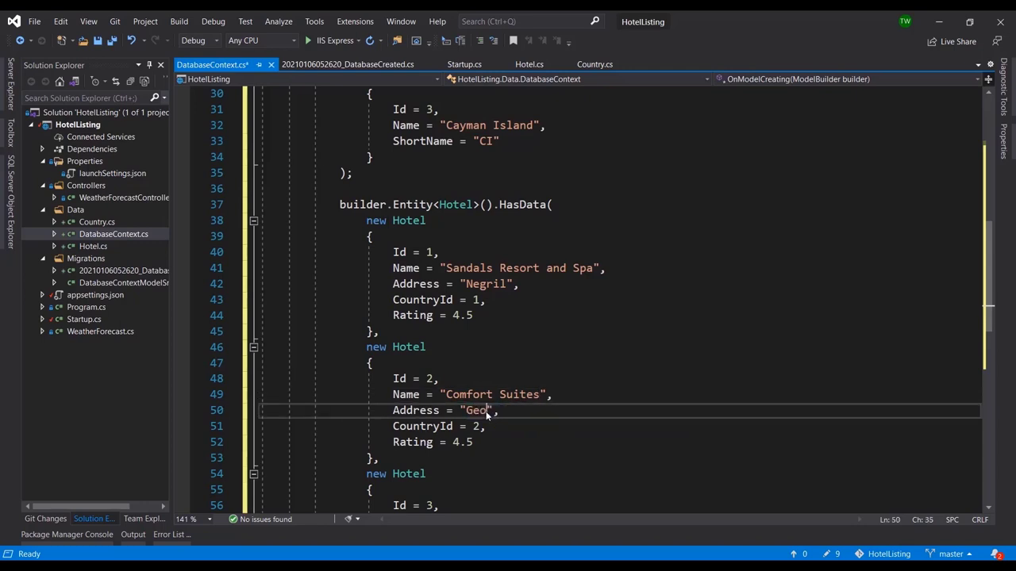
type("rge Town")
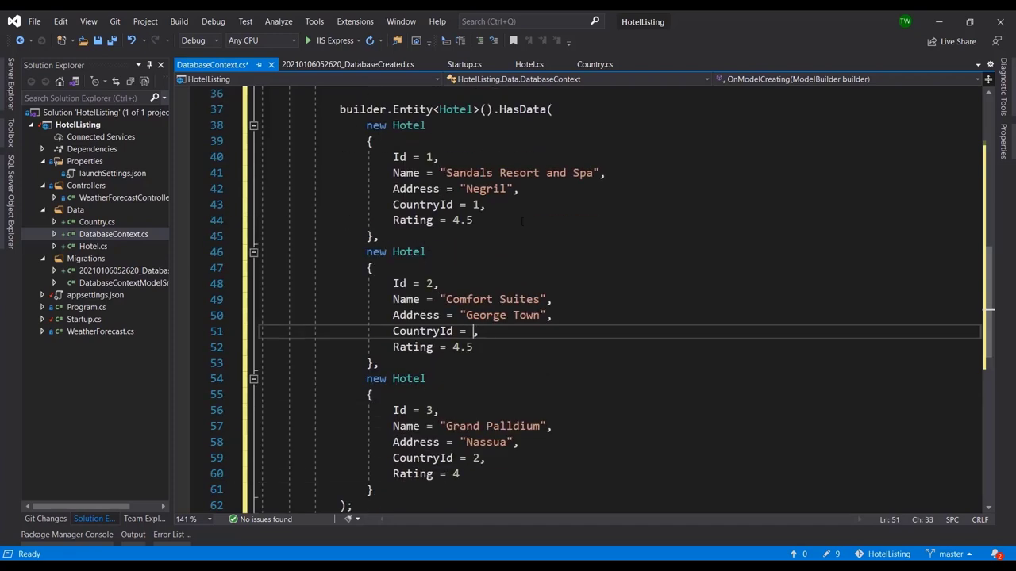
type("3")
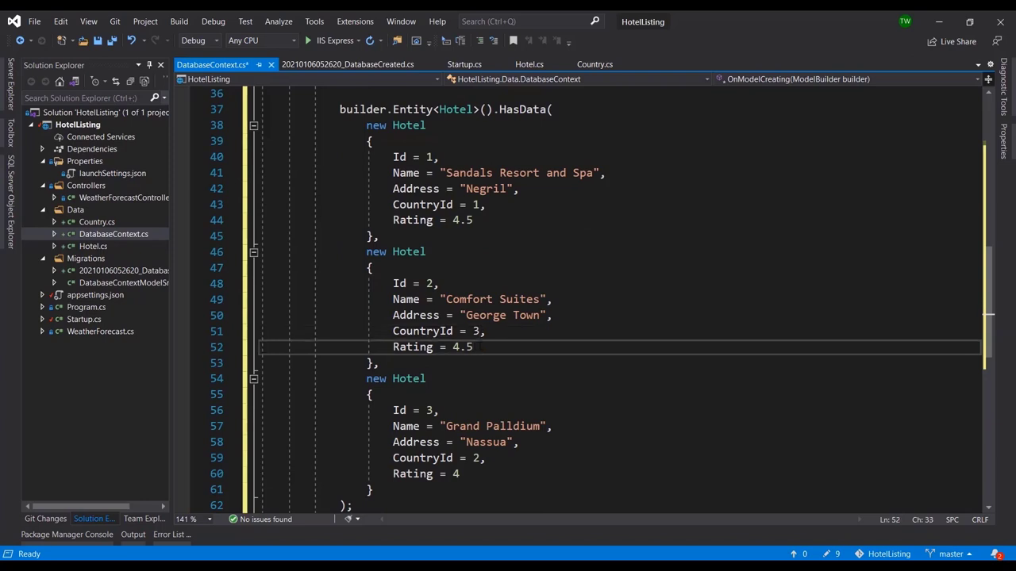
Step: Finish hotel 2's 4.3 rating, then collapse and expand OnModelCreating to review the seed code
type("3")
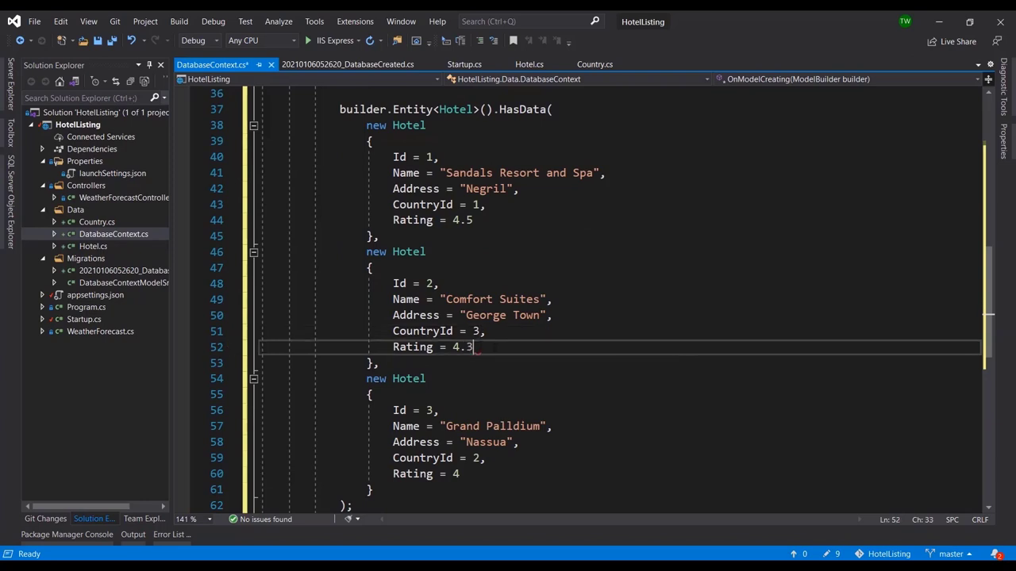
scroll("up", 3)
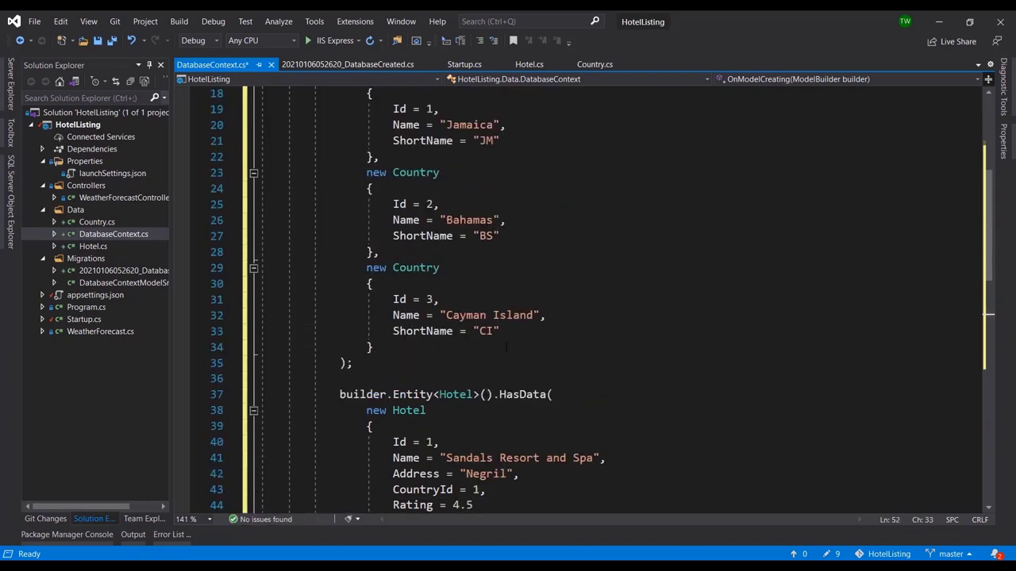
scroll("up", 3)
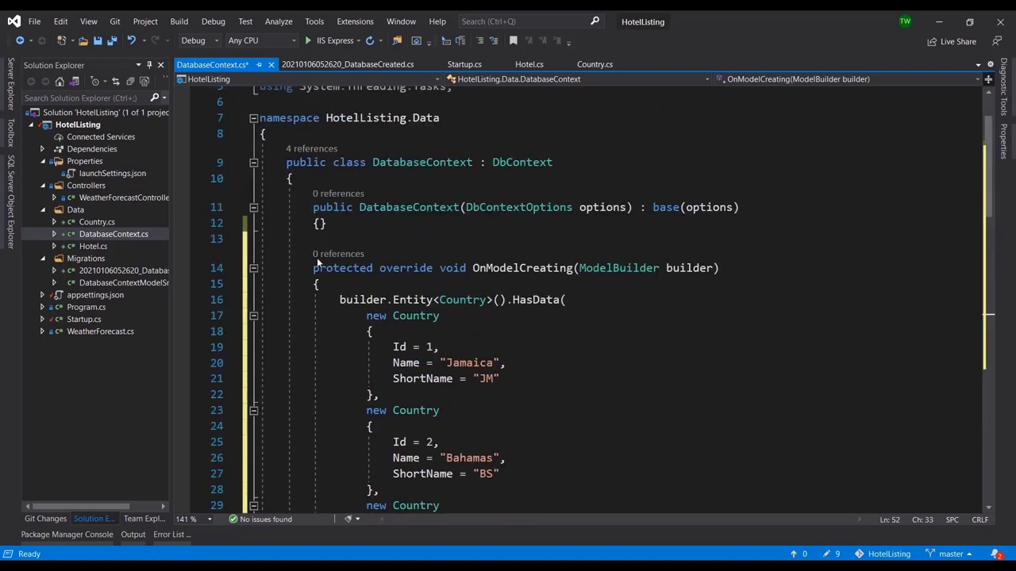
left_click(253, 268)
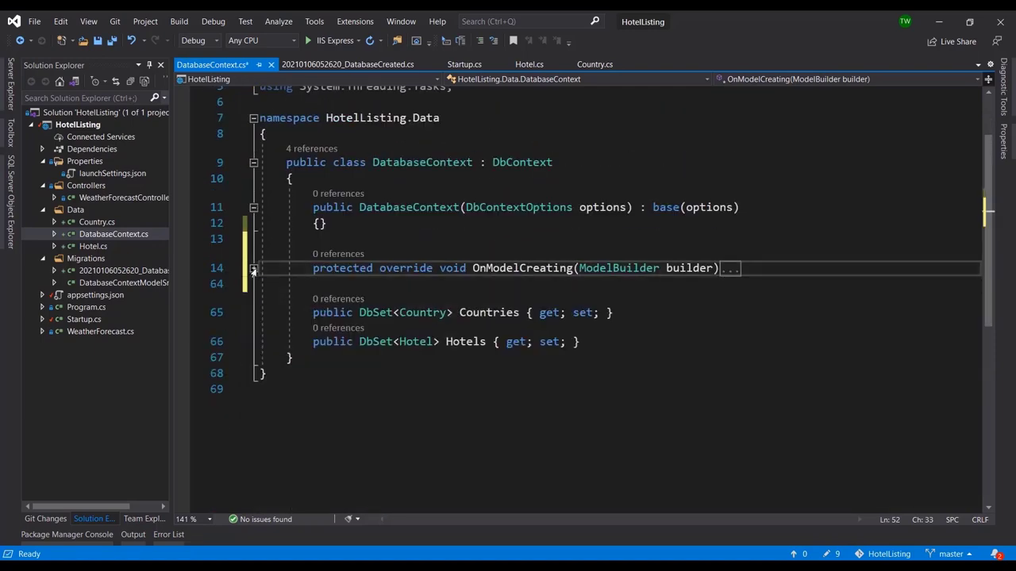
left_click(253, 269)
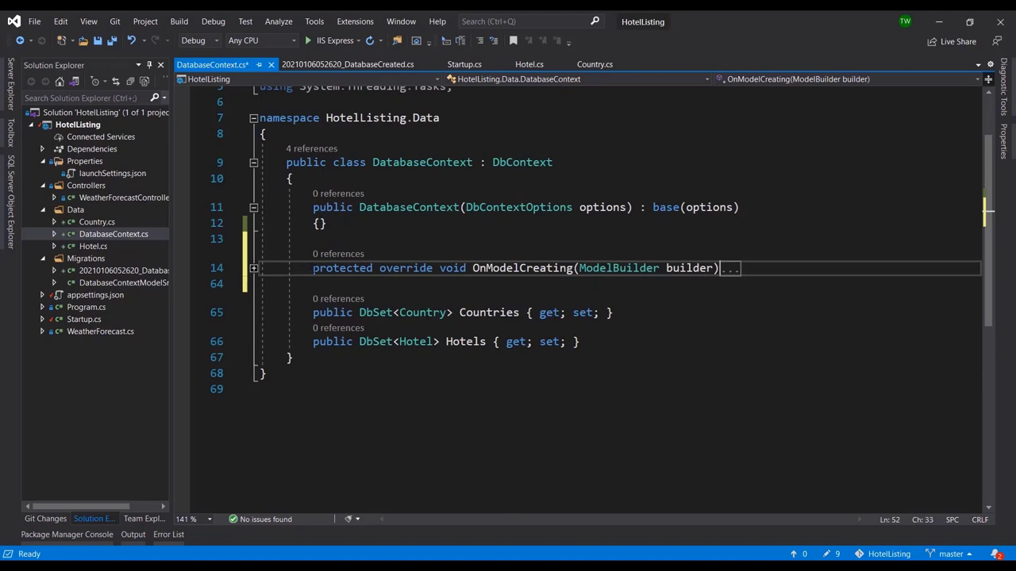
left_click(313, 267)
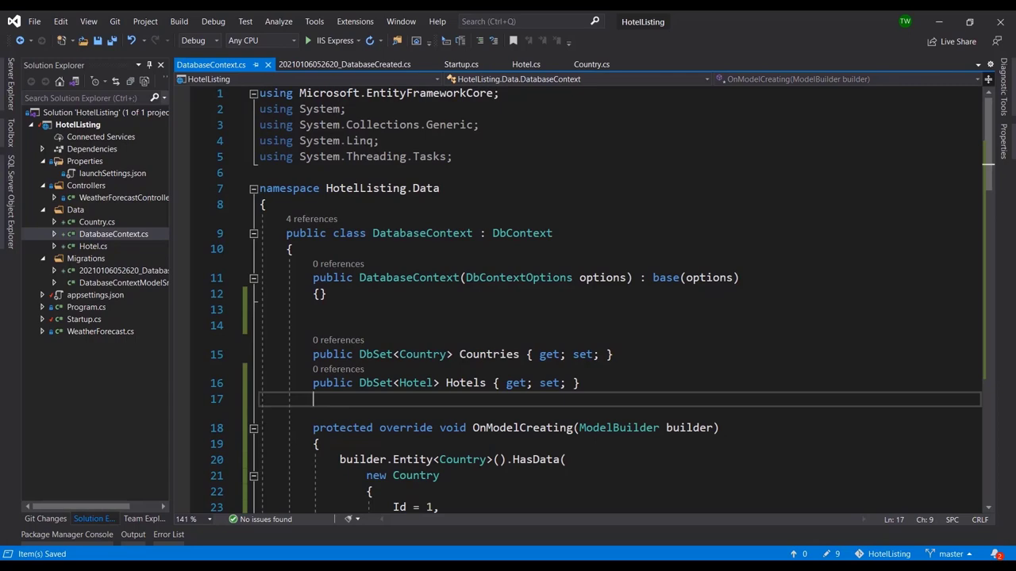
scroll("down", 3)
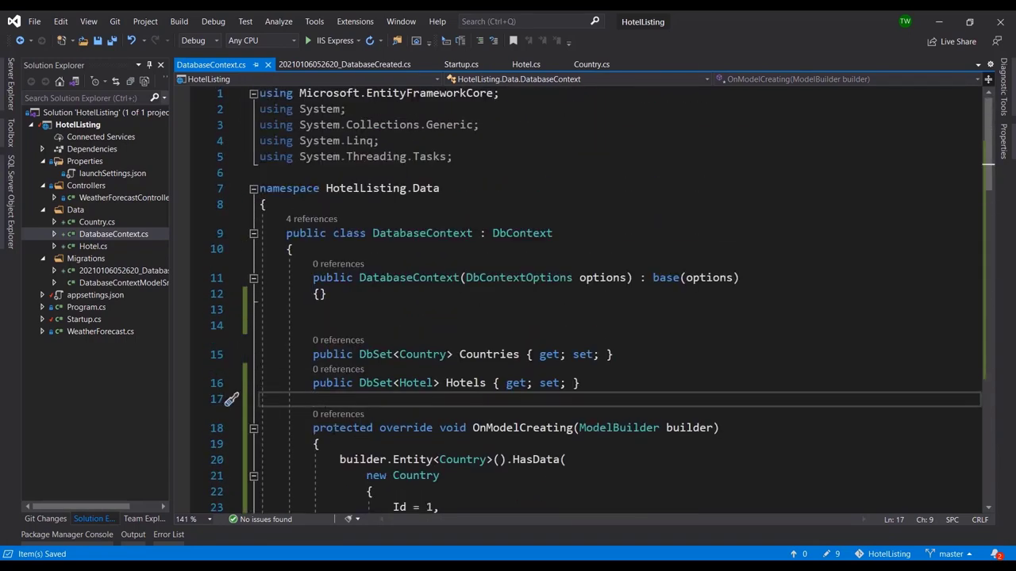
scroll("down", 3)
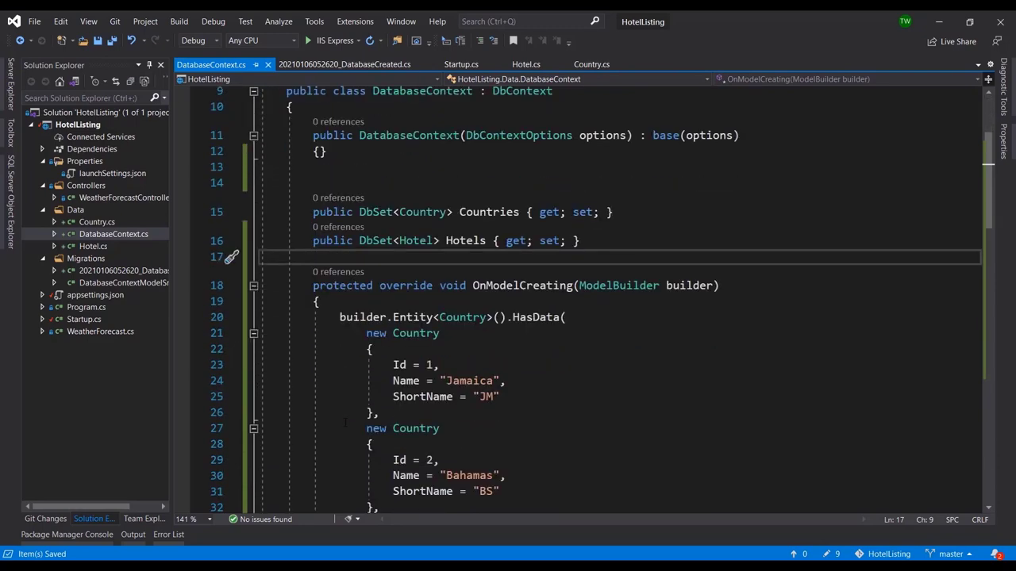
left_click(254, 286)
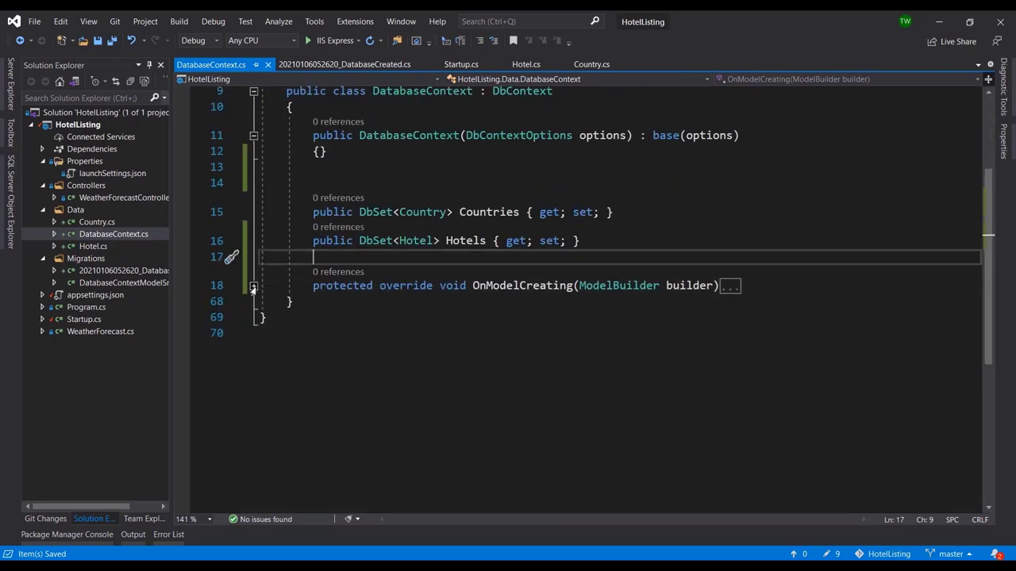
left_click(254, 286)
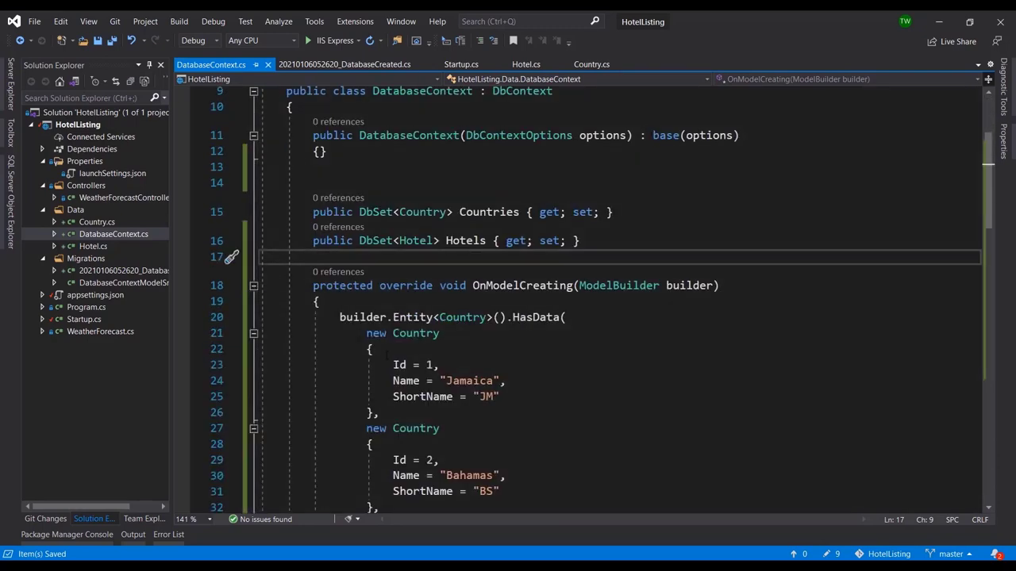
scroll("down", 3)
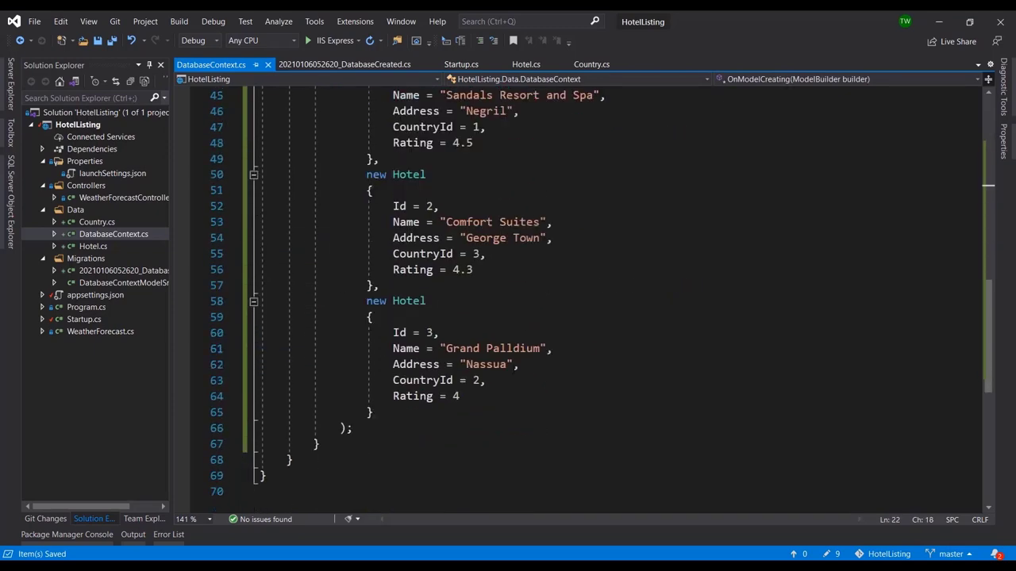
scroll("up", 3)
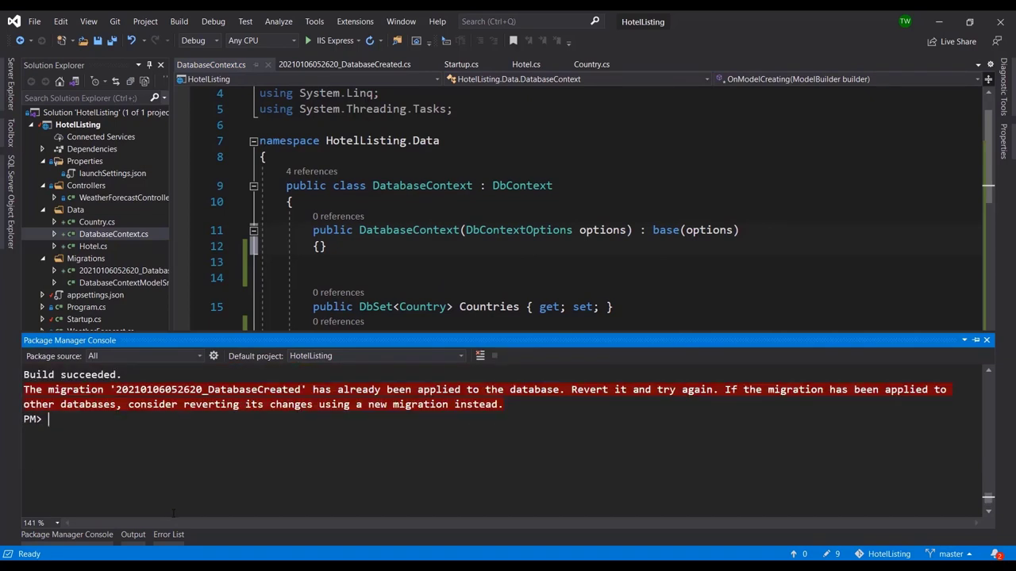
Step: Run Add-Migration SeedingData in the Package Manager Console to generate the seed migration
type("add-m")
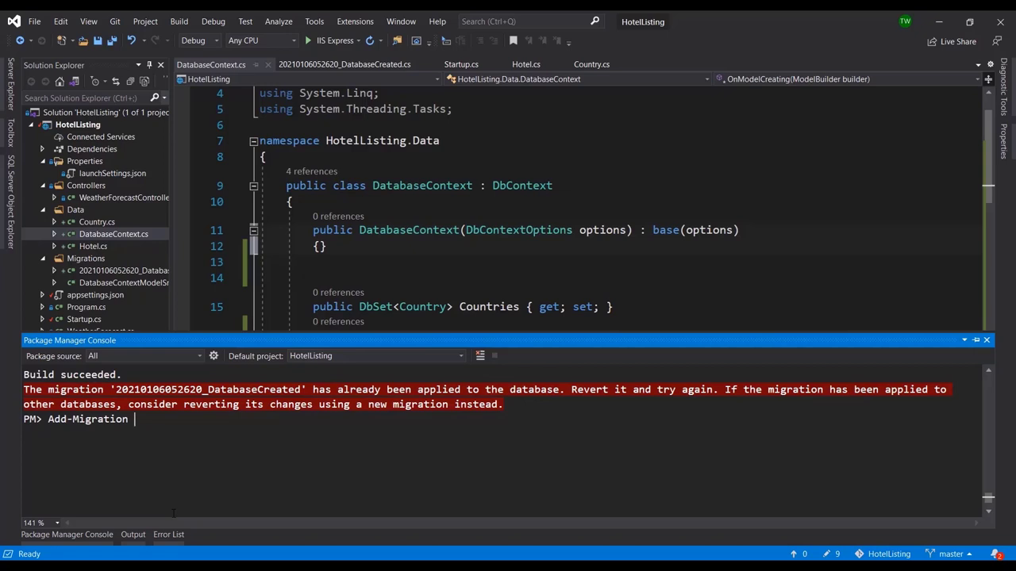
type("Seeding")
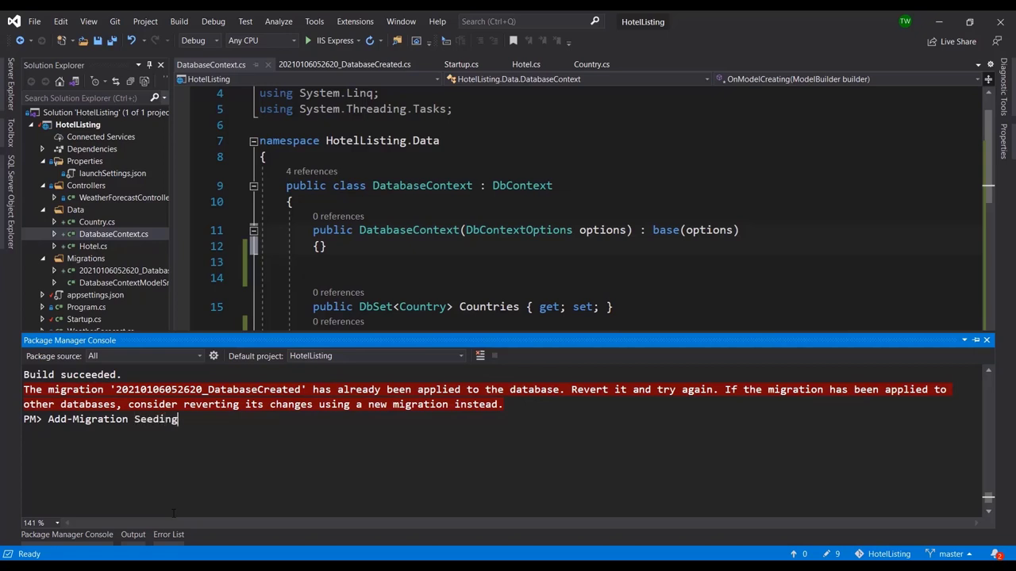
type("Data")
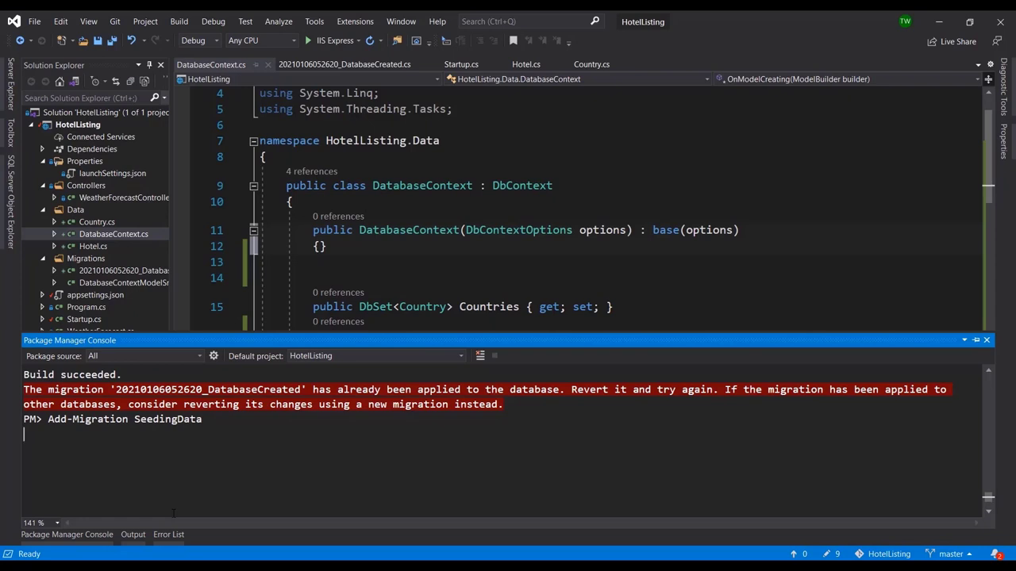
key("Return")
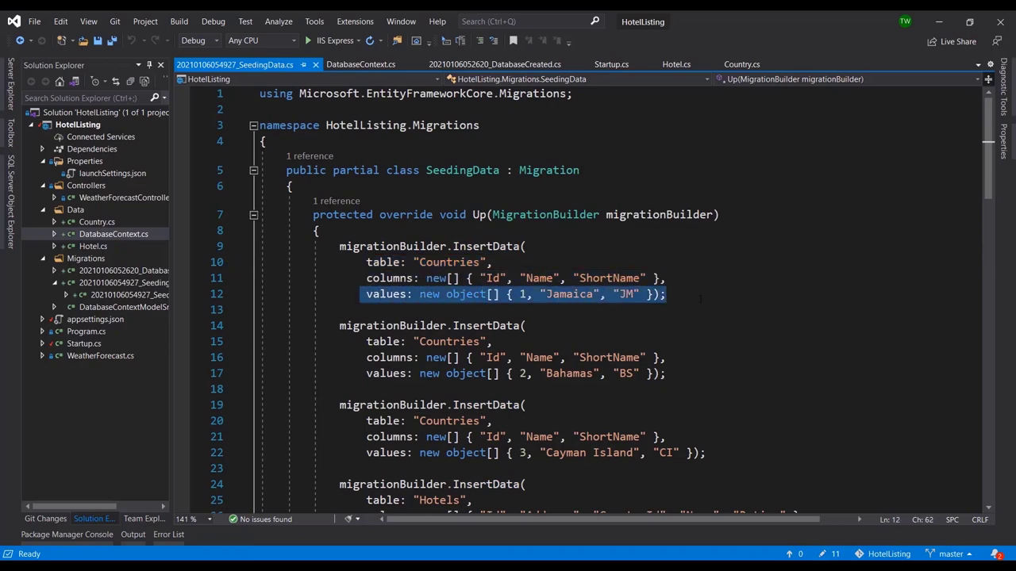
scroll("down", 3)
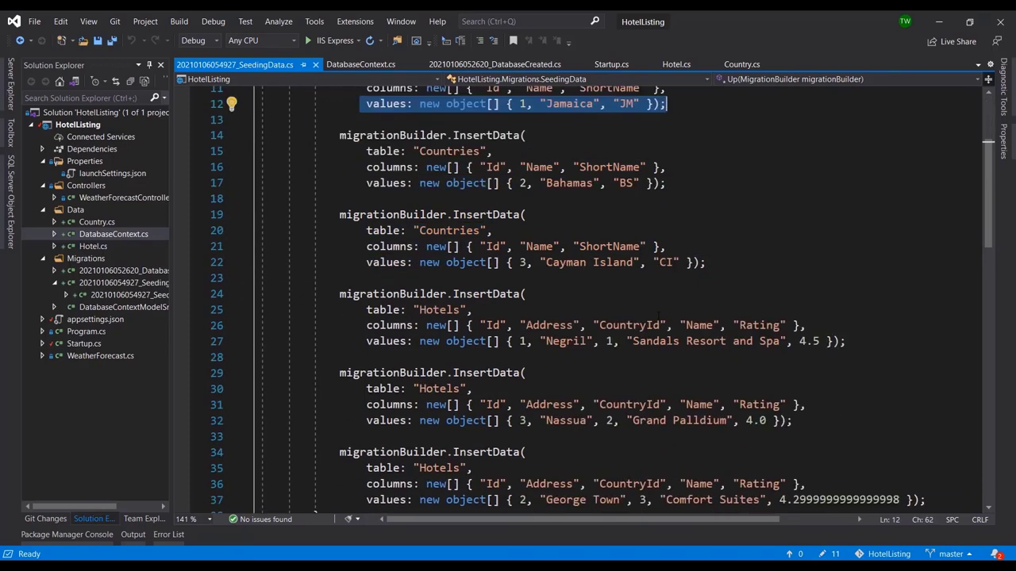
scroll("down", 3)
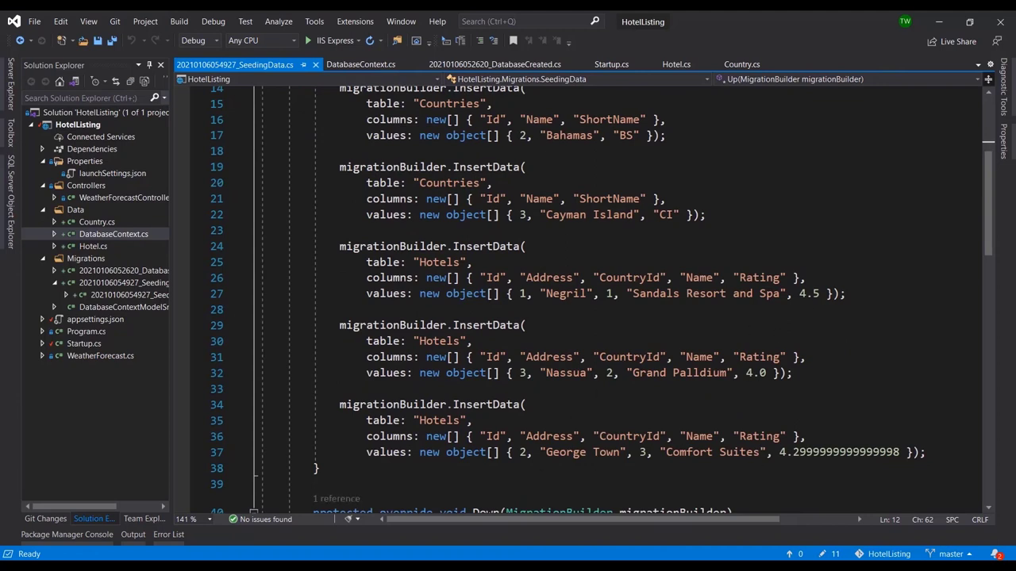
double_click(837, 452)
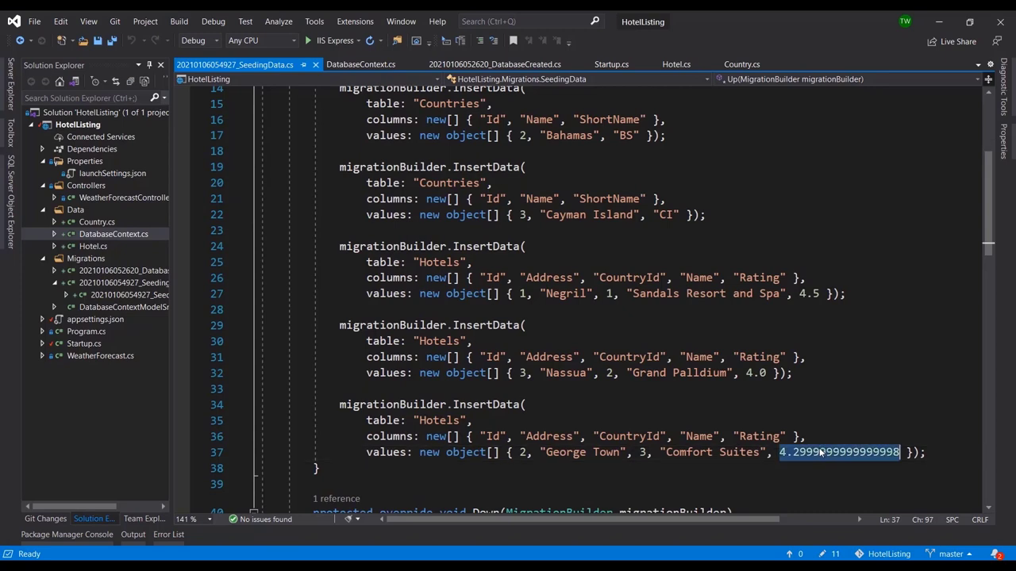
mouse_move(837, 451)
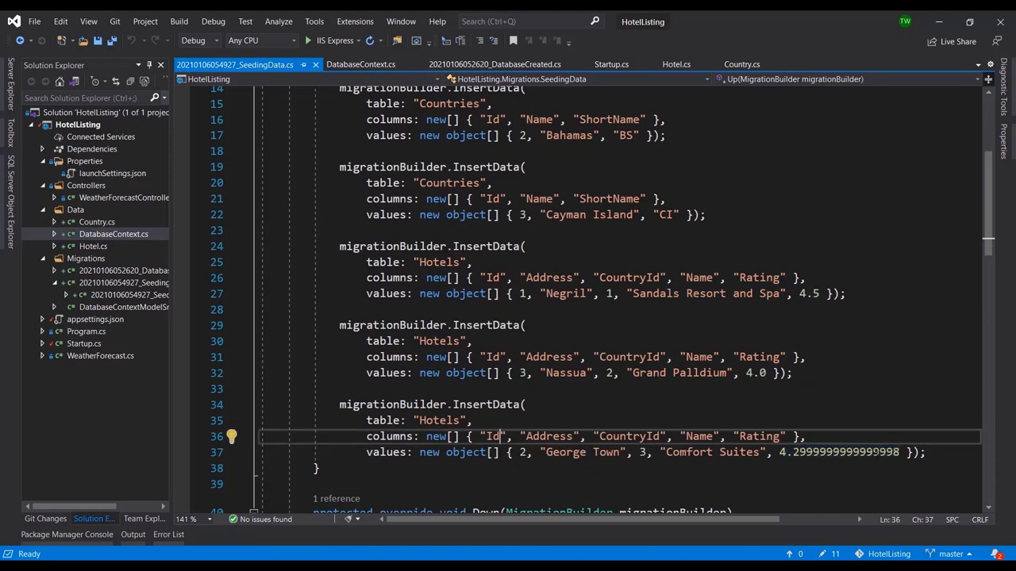
scroll("down", 3)
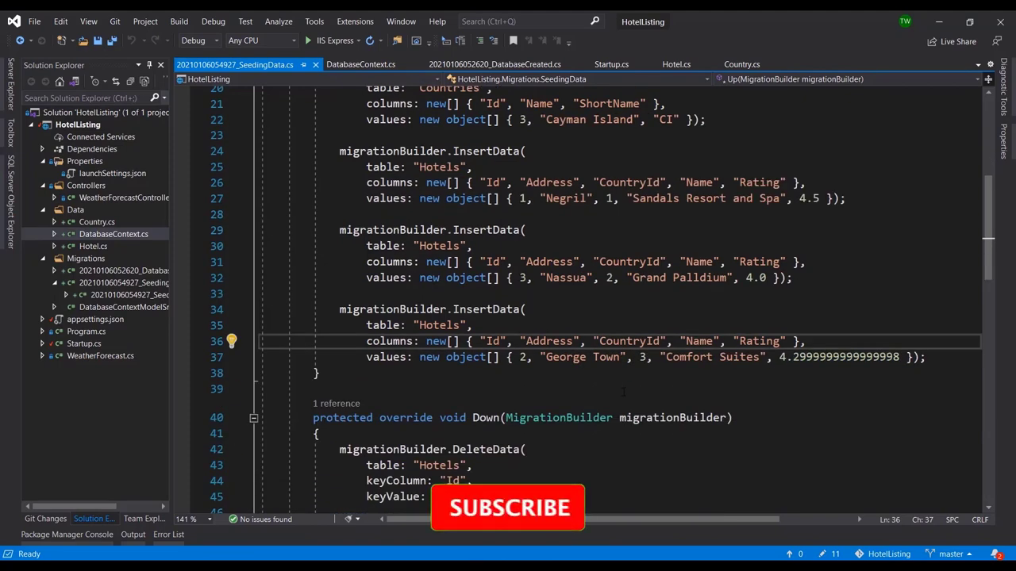
scroll("up", 3)
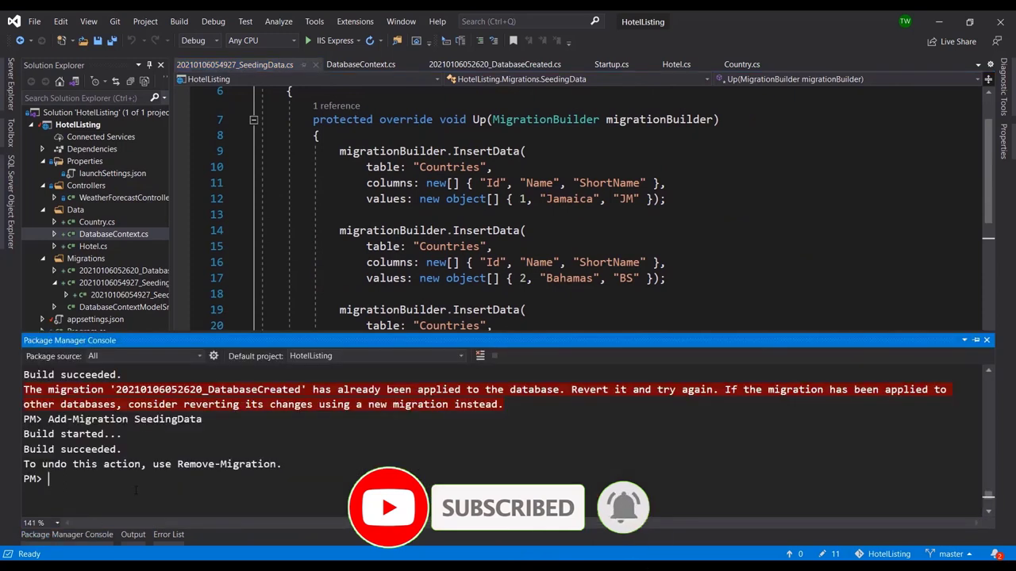
Step: Run update-database to apply the SeedingData migration to Hotellisting_db
type("update-data")
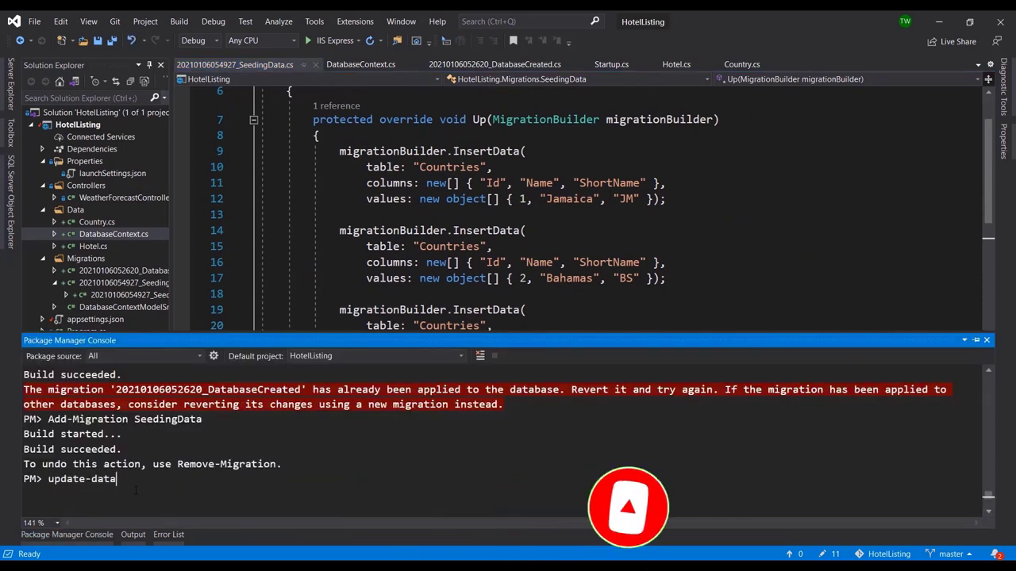
key("Return")
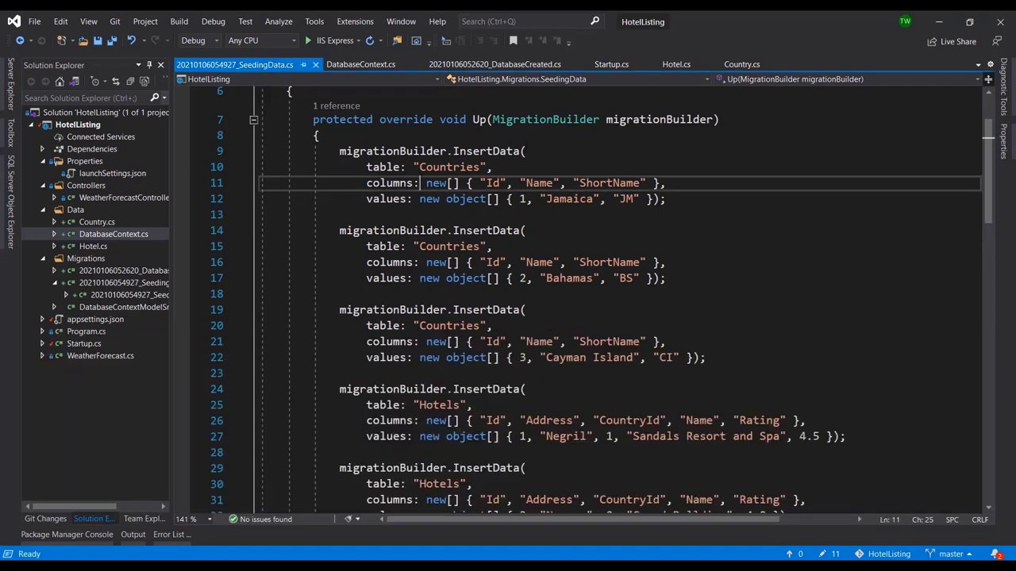
left_click(525, 151)
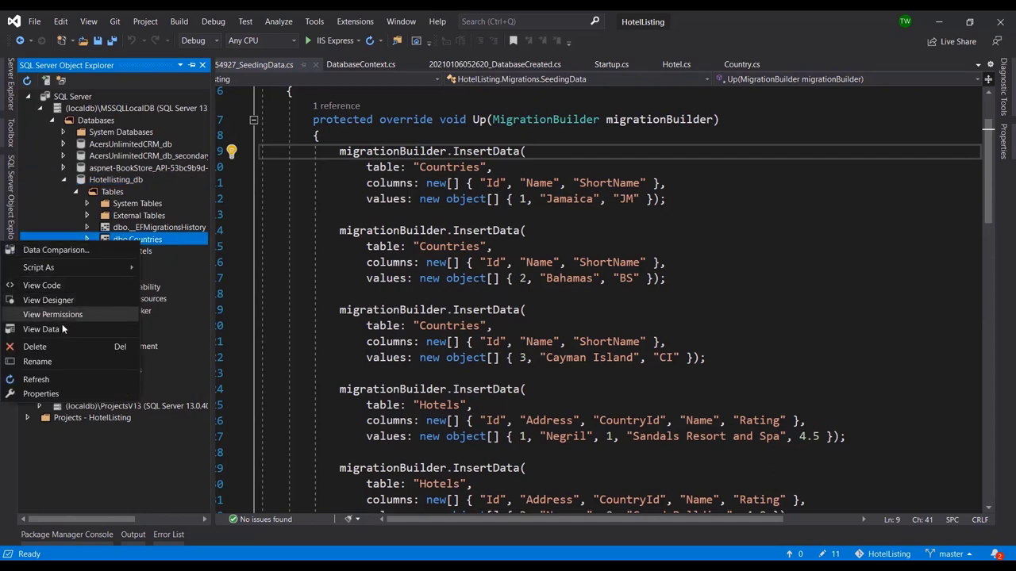
Step: View the Countries and Hotels table data, checking the seeded rows like Comfort Suites and Grand Palldium
left_click(41, 328)
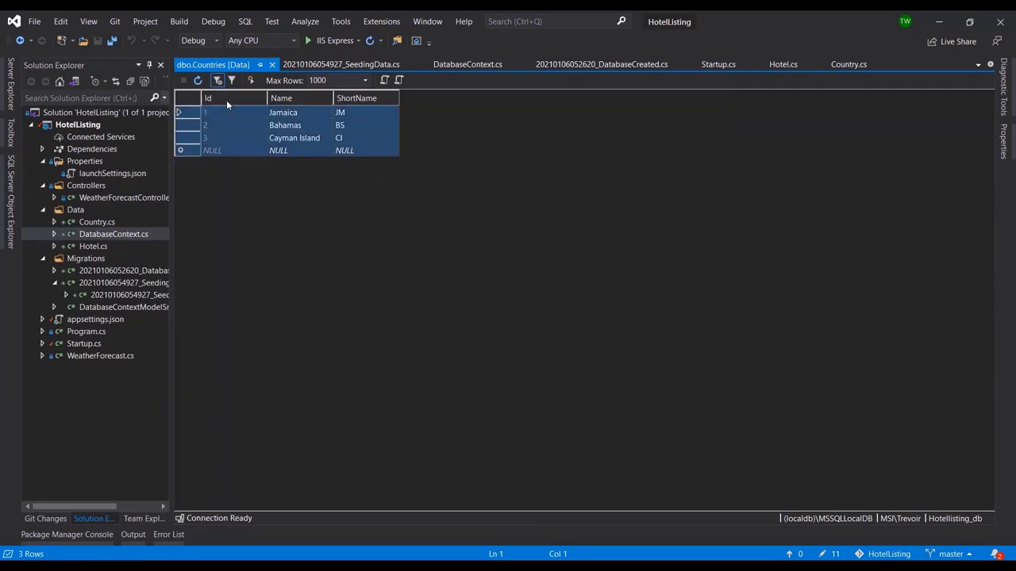
mouse_move(338, 177)
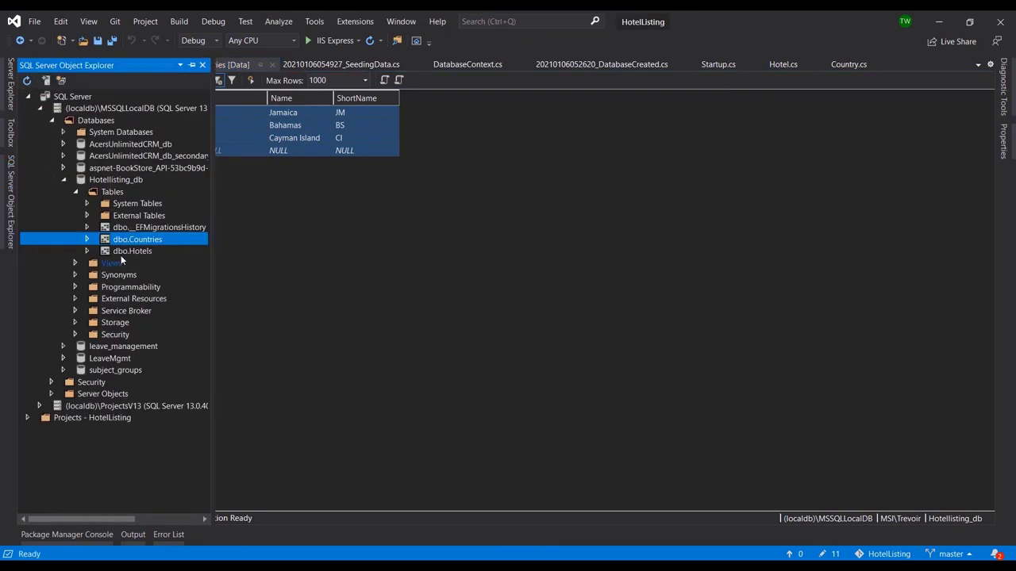
left_click(132, 250)
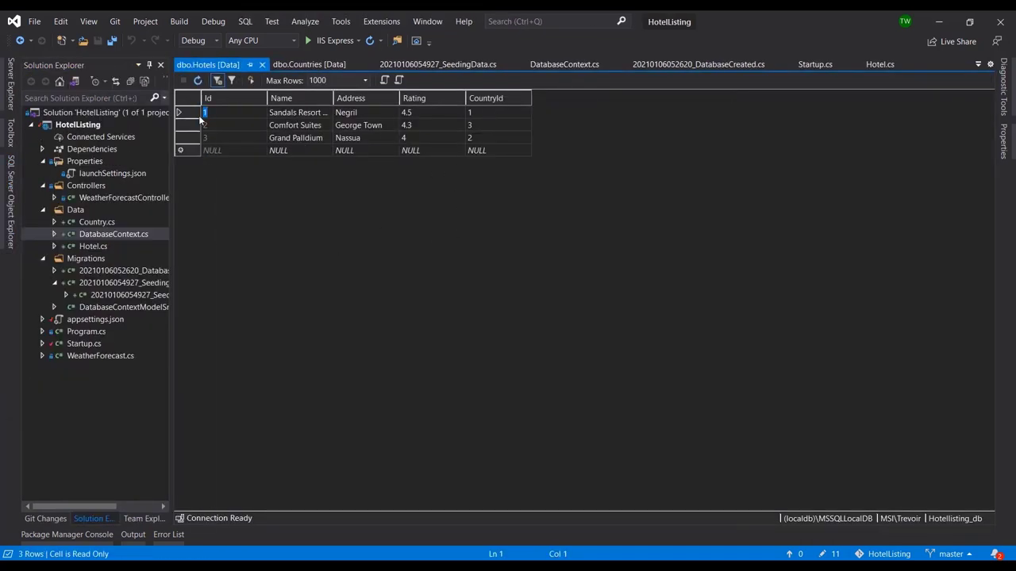
left_click(188, 125)
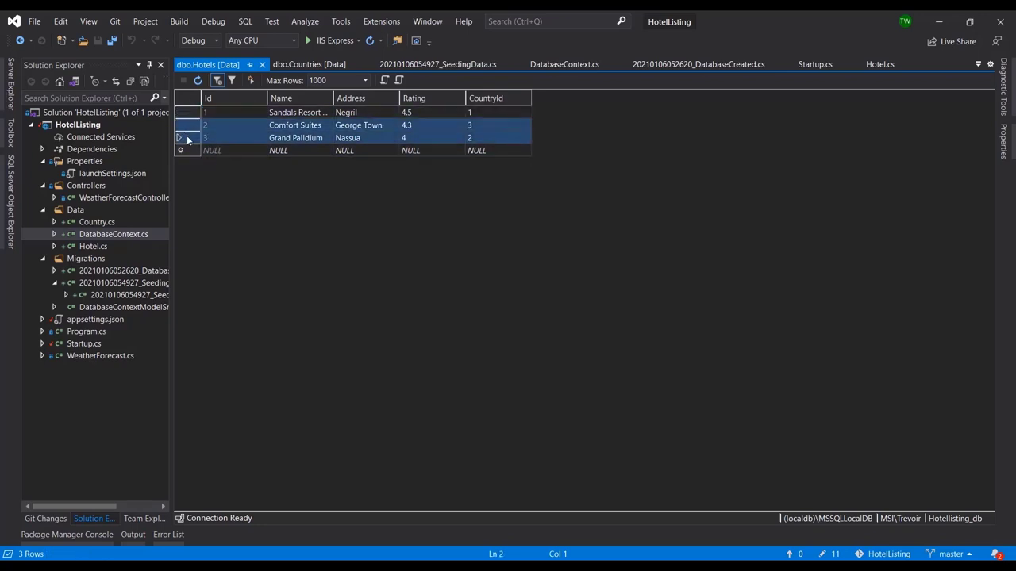
mouse_move(594, 534)
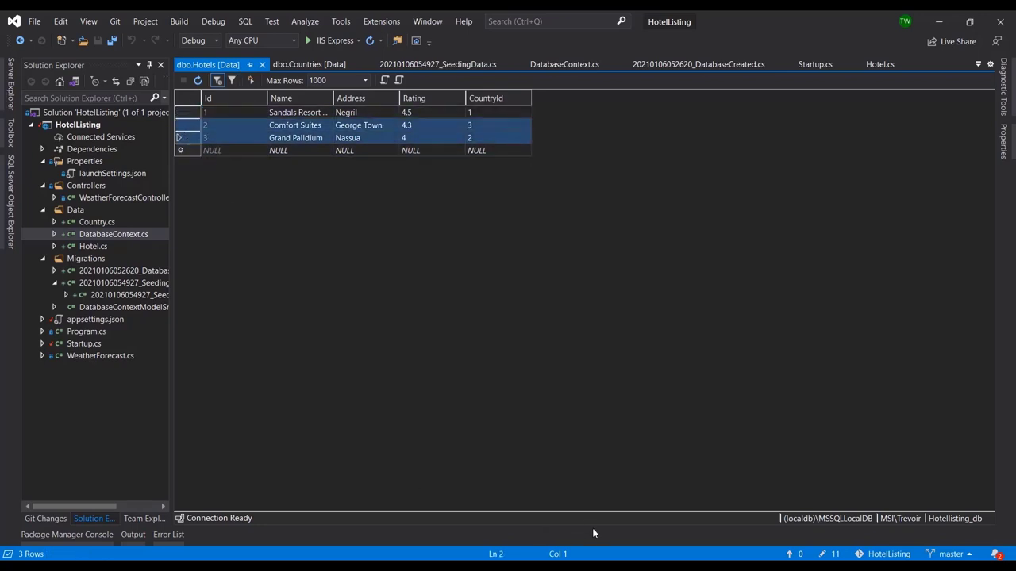
mouse_move(507, 400)
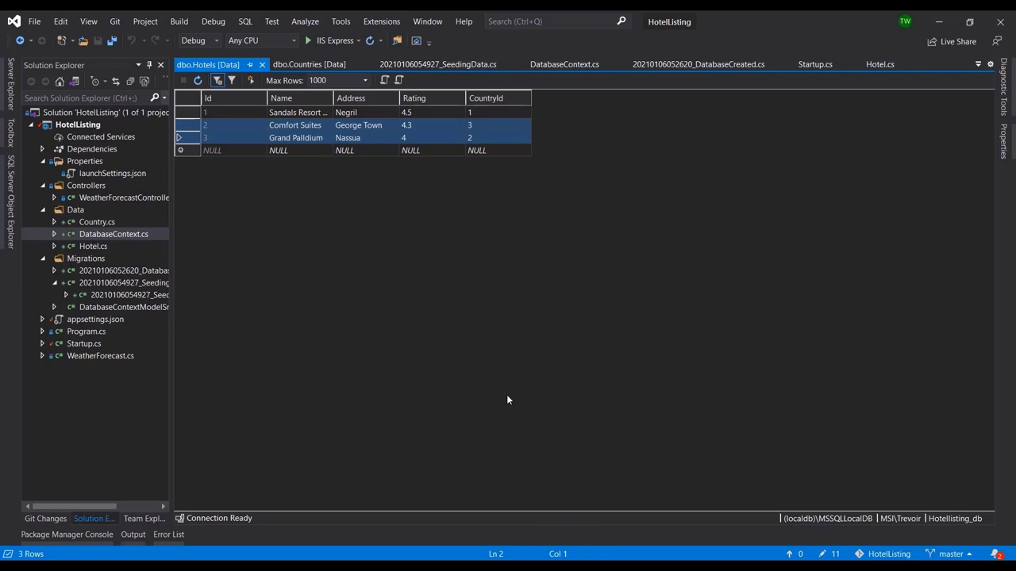